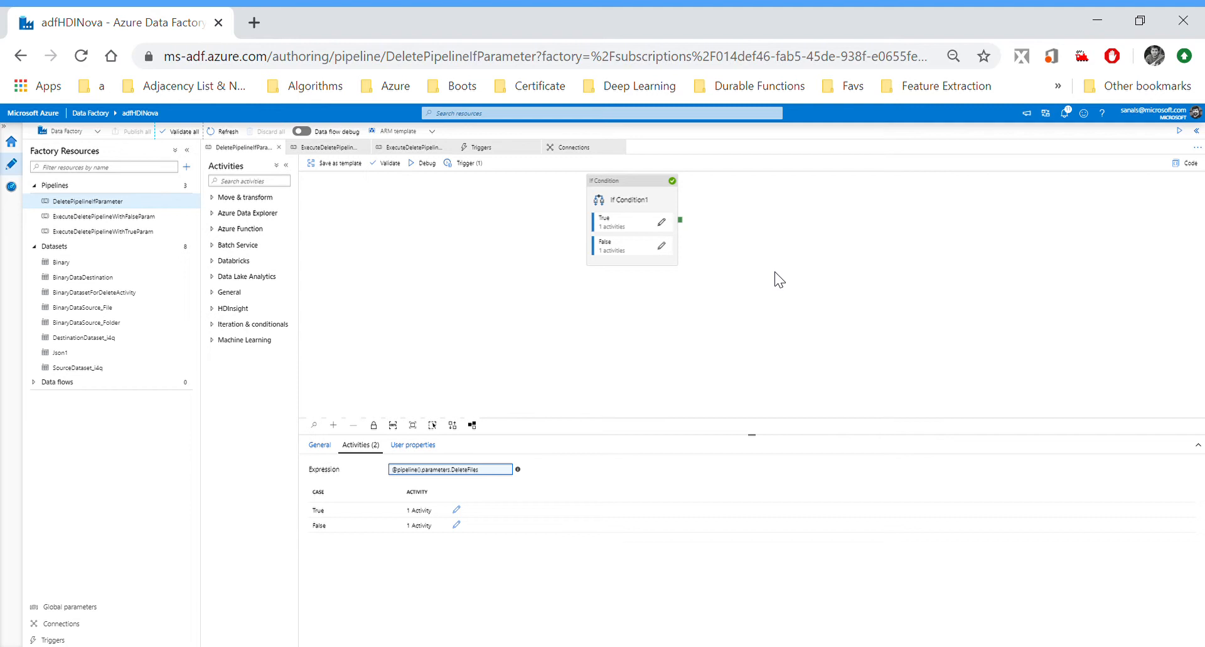
mouse_move(632, 229)
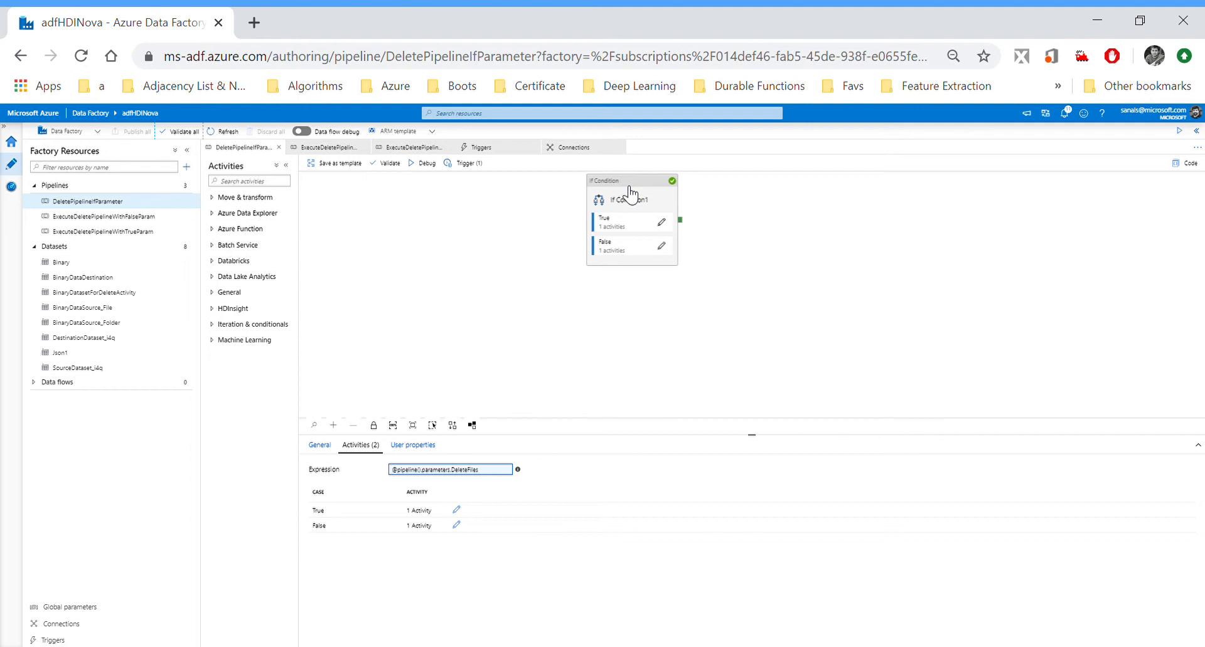
Select the If Condition, then show the DeleteFiles Bool parameter defaulting to false.
click(631, 196)
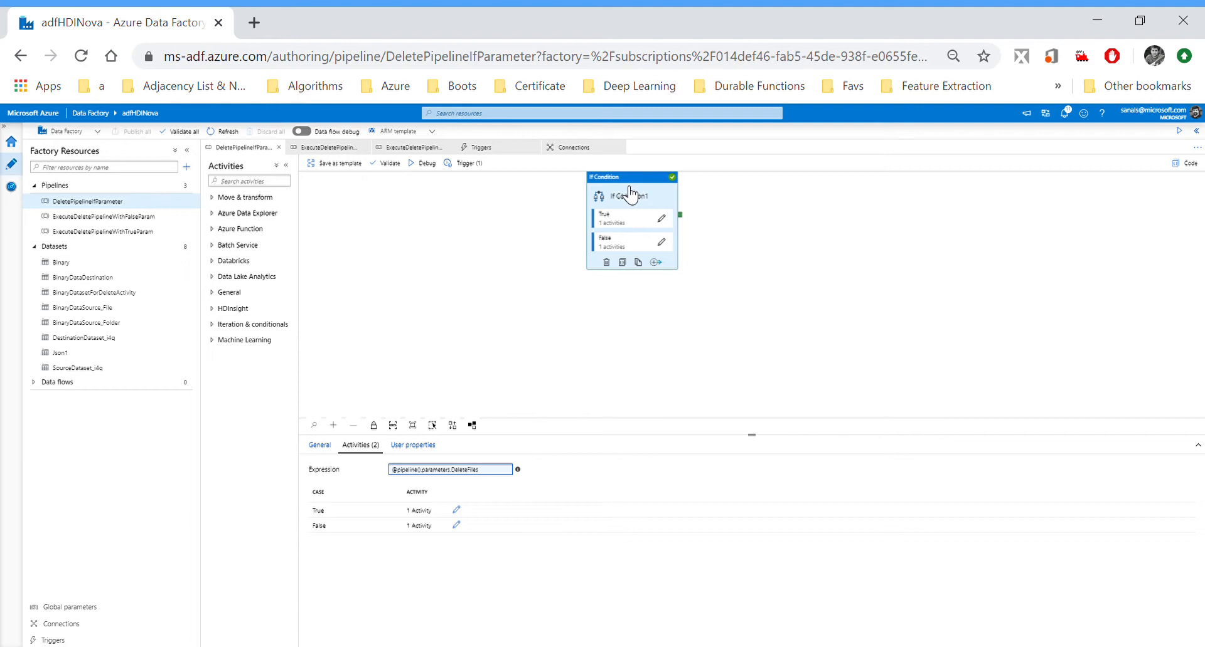
mouse_move(591, 357)
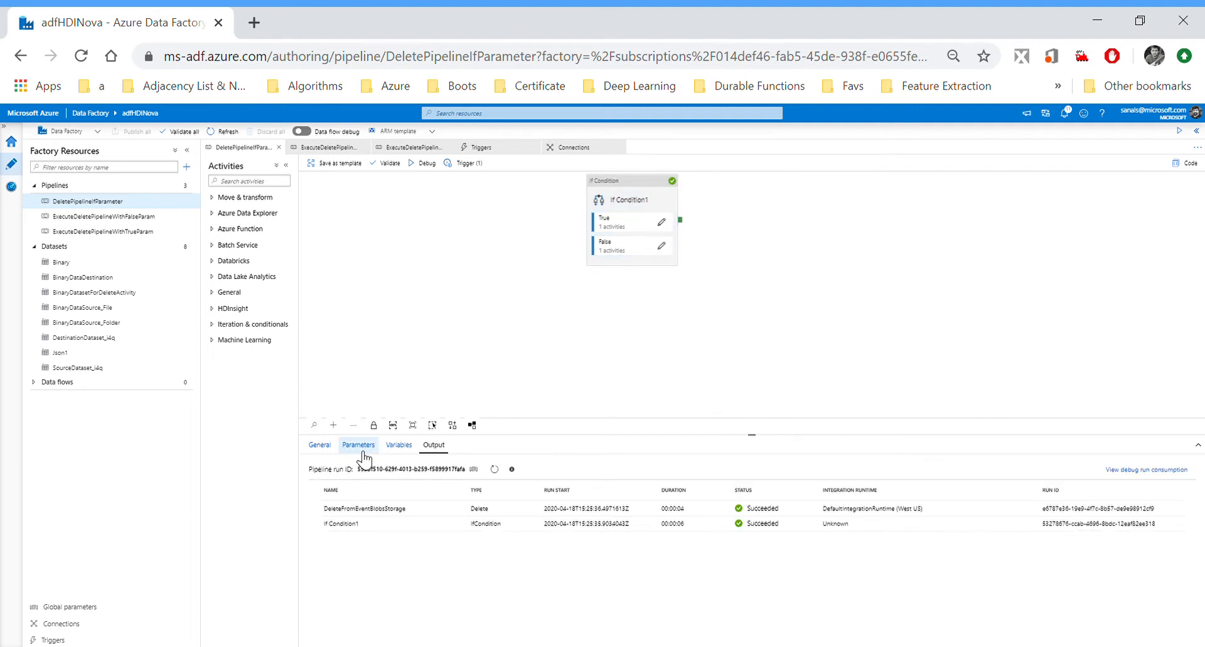
click(357, 445)
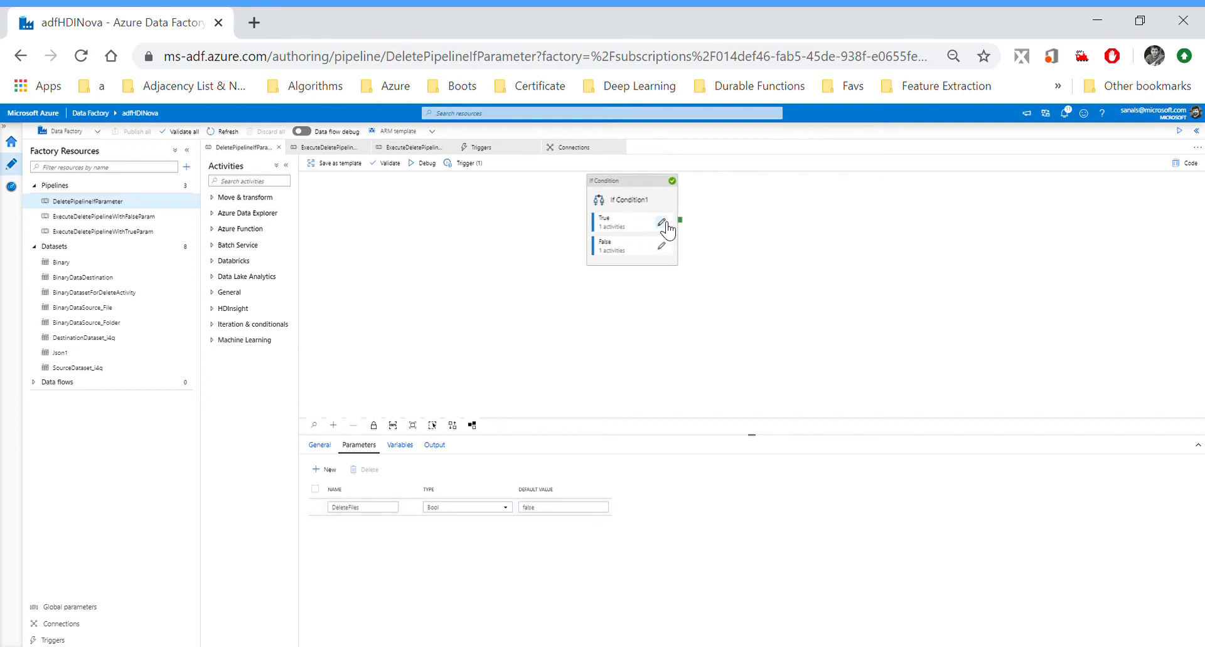
Inspect the Delete activity inside the If Condition's True branch and return to the pipeline.
click(662, 223)
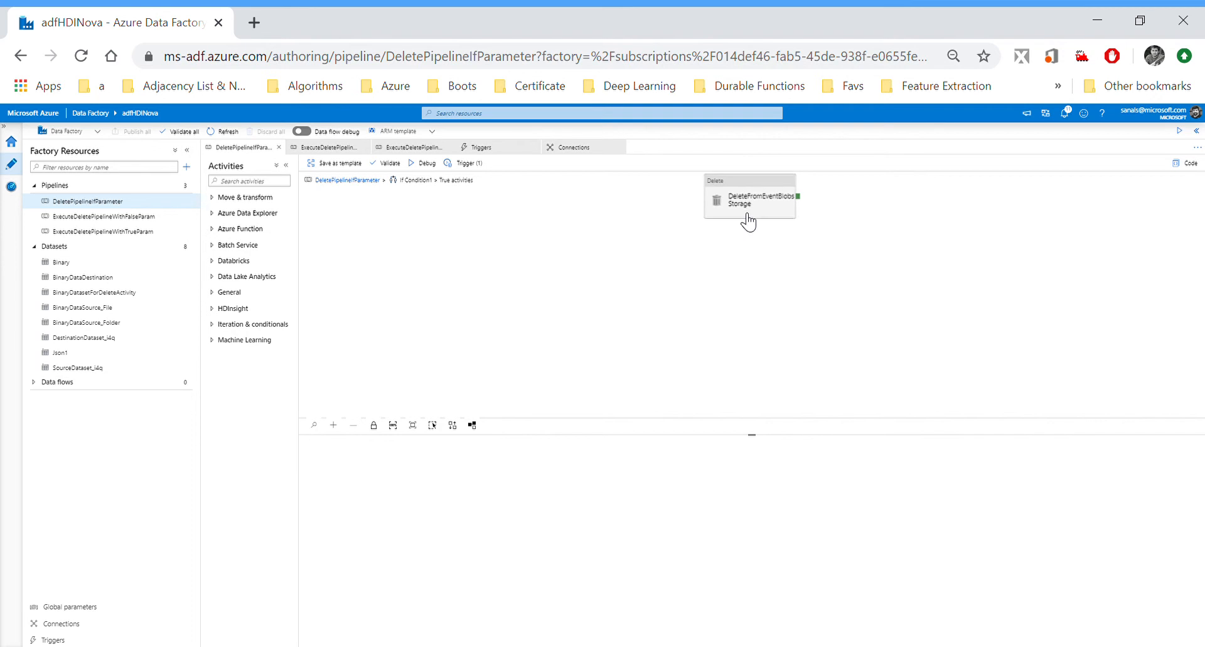
click(749, 198)
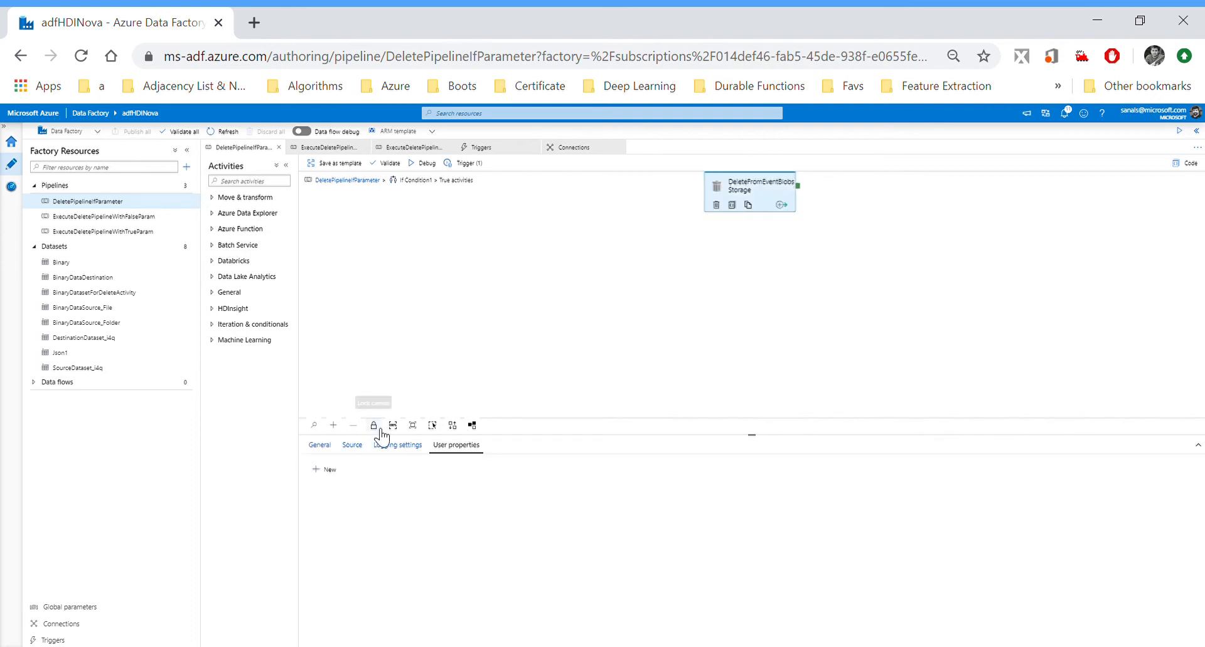
click(351, 447)
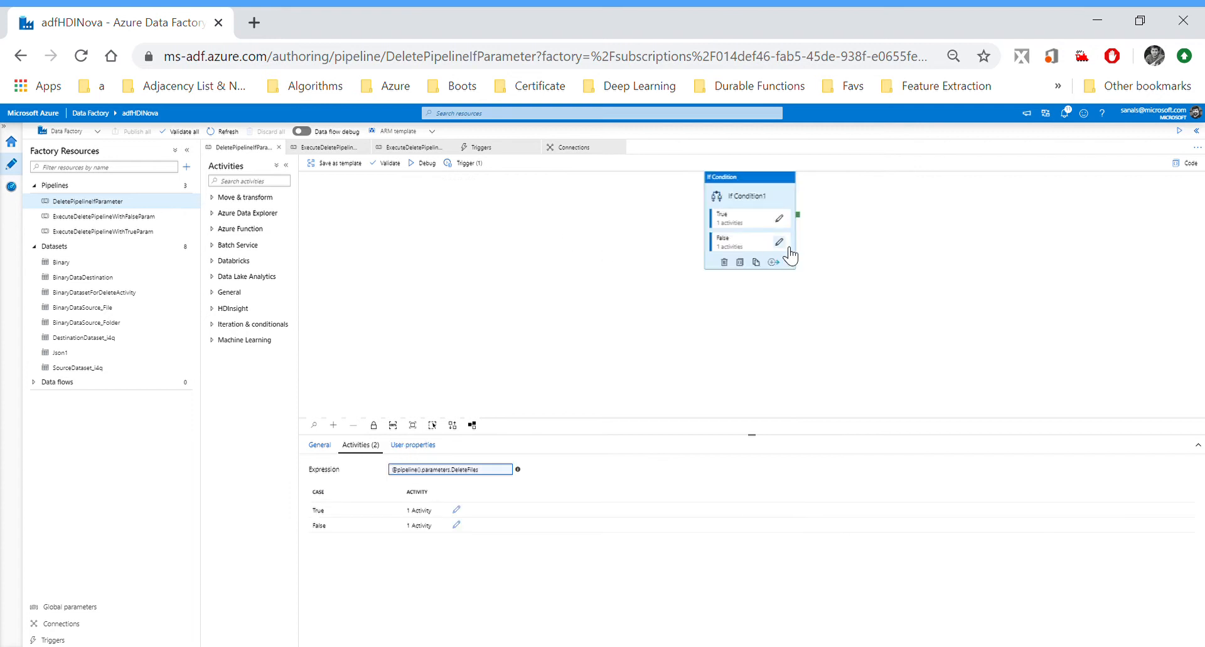
Inspect the Get Metadata activity's dataset in the If Condition's False branch.
click(778, 242)
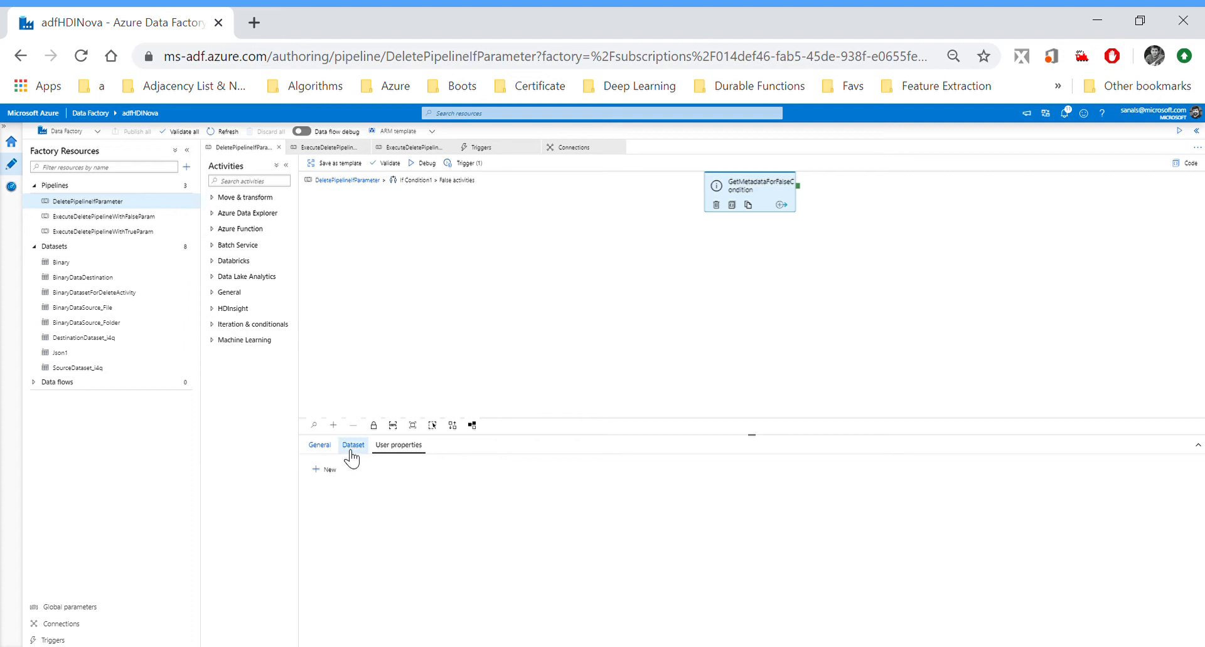
click(352, 444)
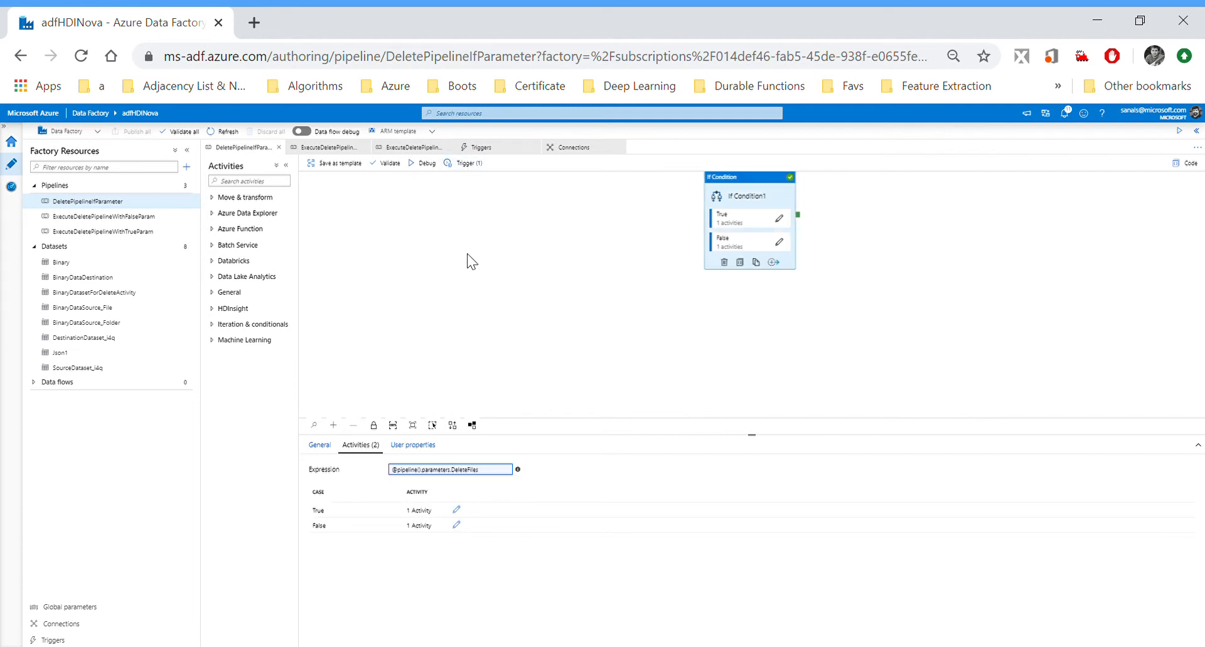
Check the DeleteFiles parameter and If Condition cases, then bring up the pipeline's Trigger menu.
click(358, 446)
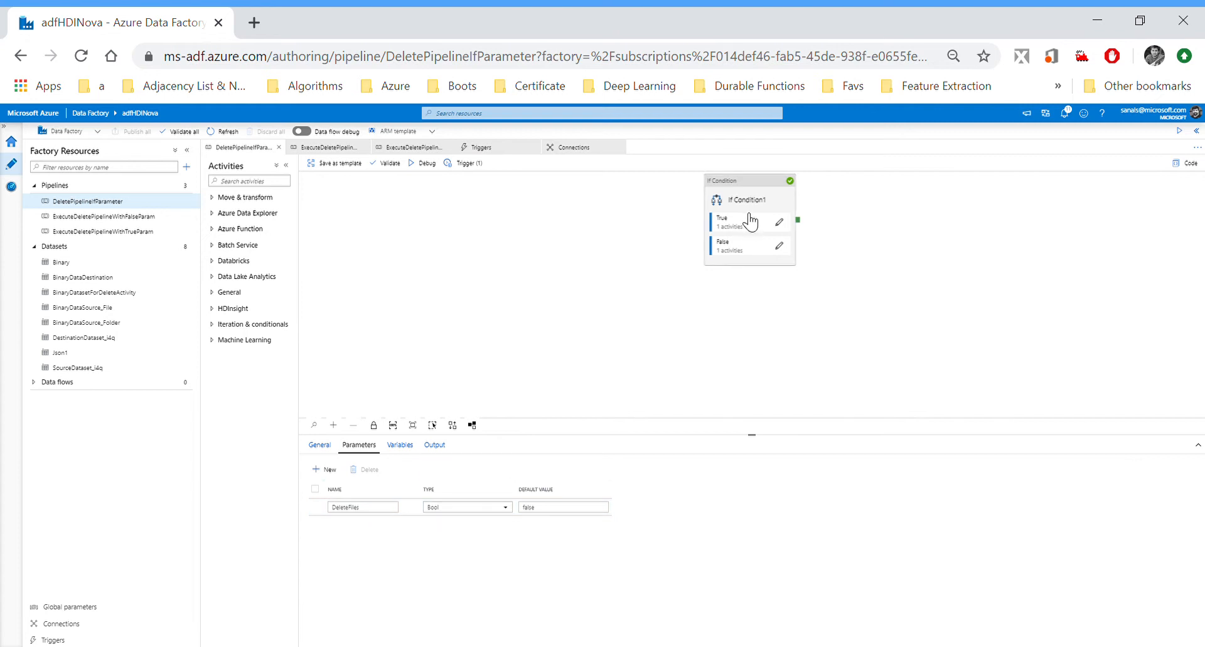
mouse_move(675, 221)
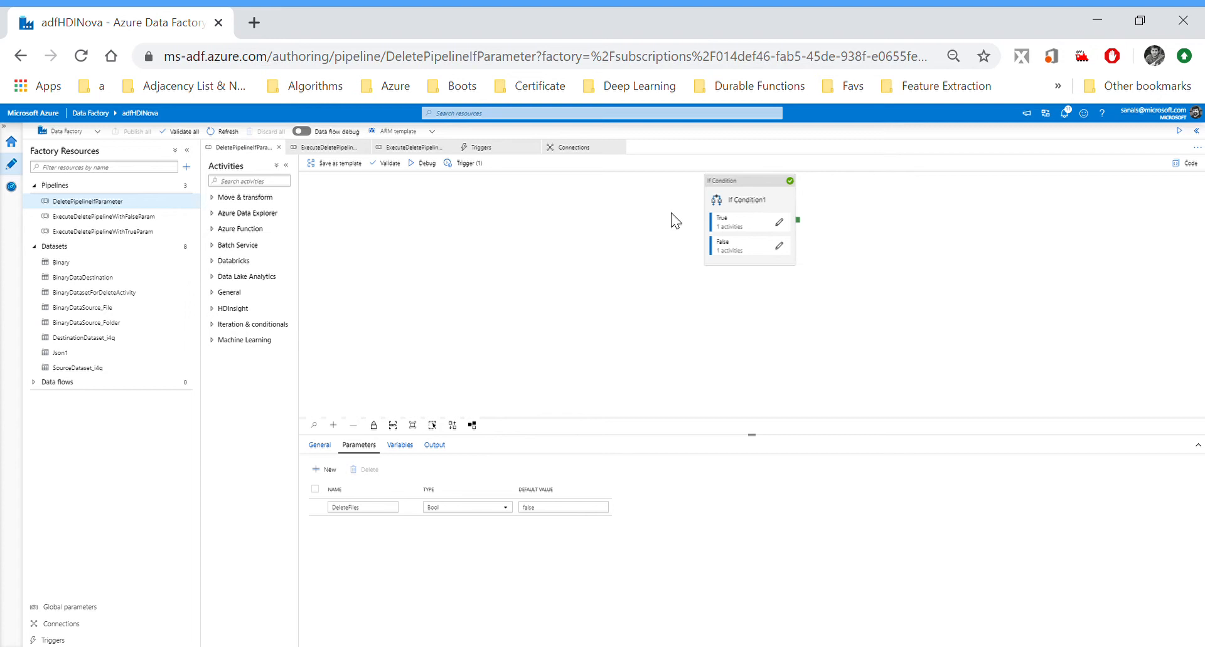
click(745, 199)
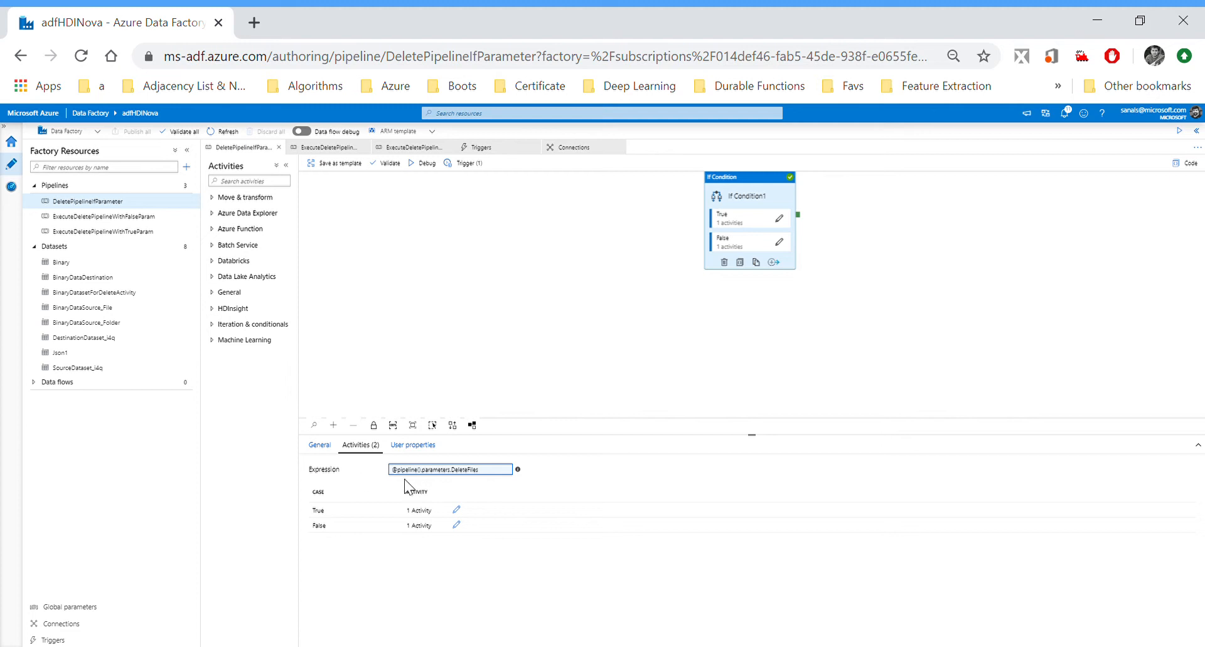
mouse_move(459, 488)
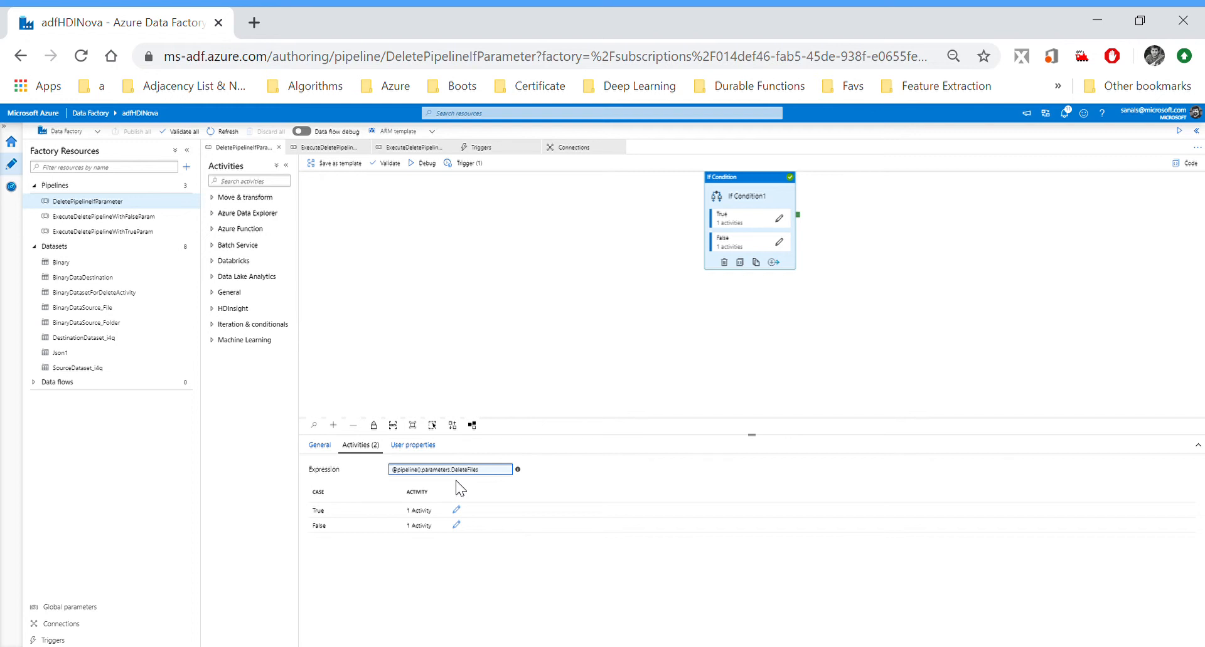
mouse_move(490, 482)
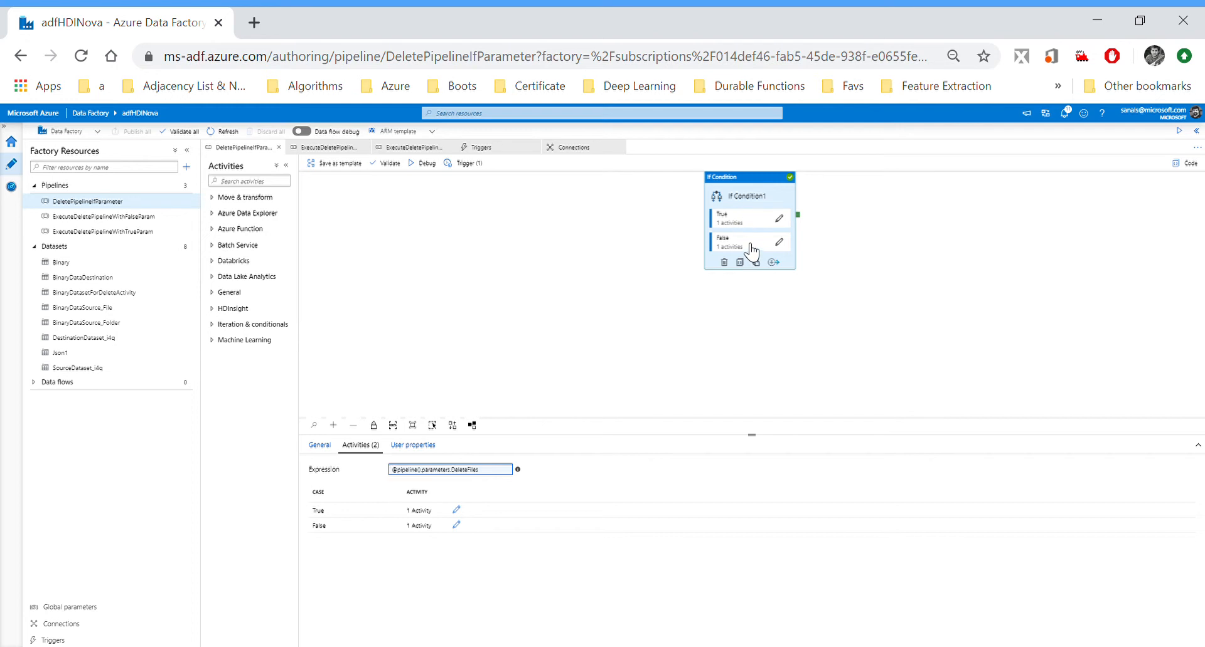
click(466, 163)
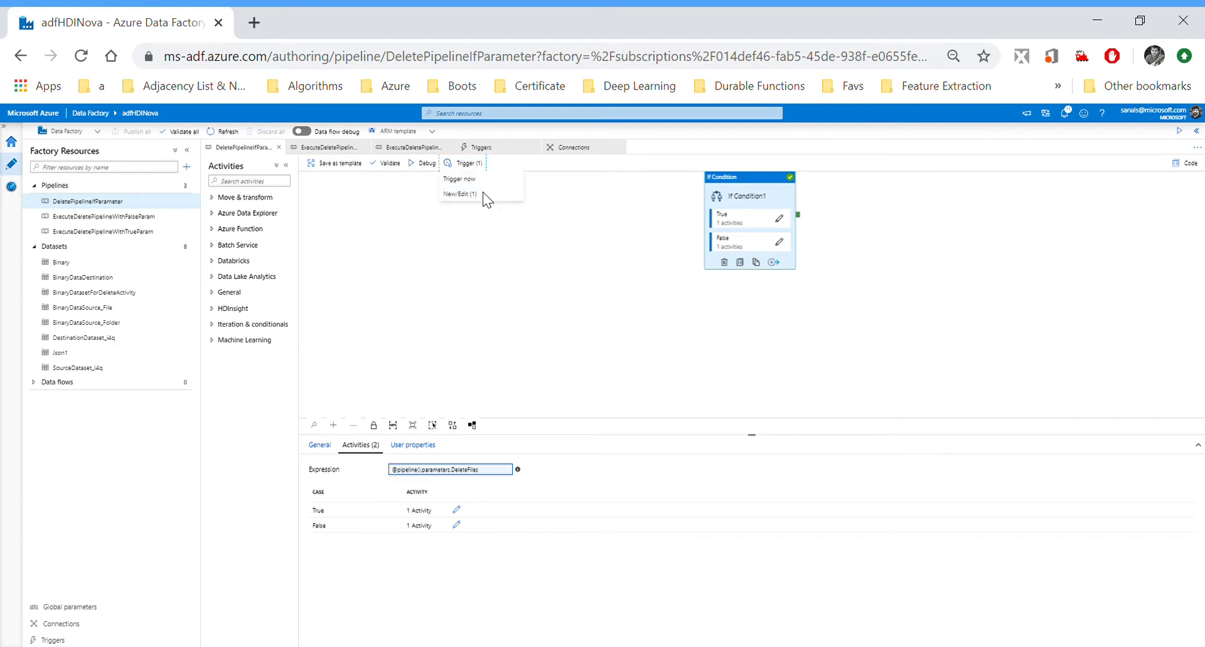
Edit the tumbling window trigger with advanced max concurrency 1 and continue to its run parameters.
click(459, 193)
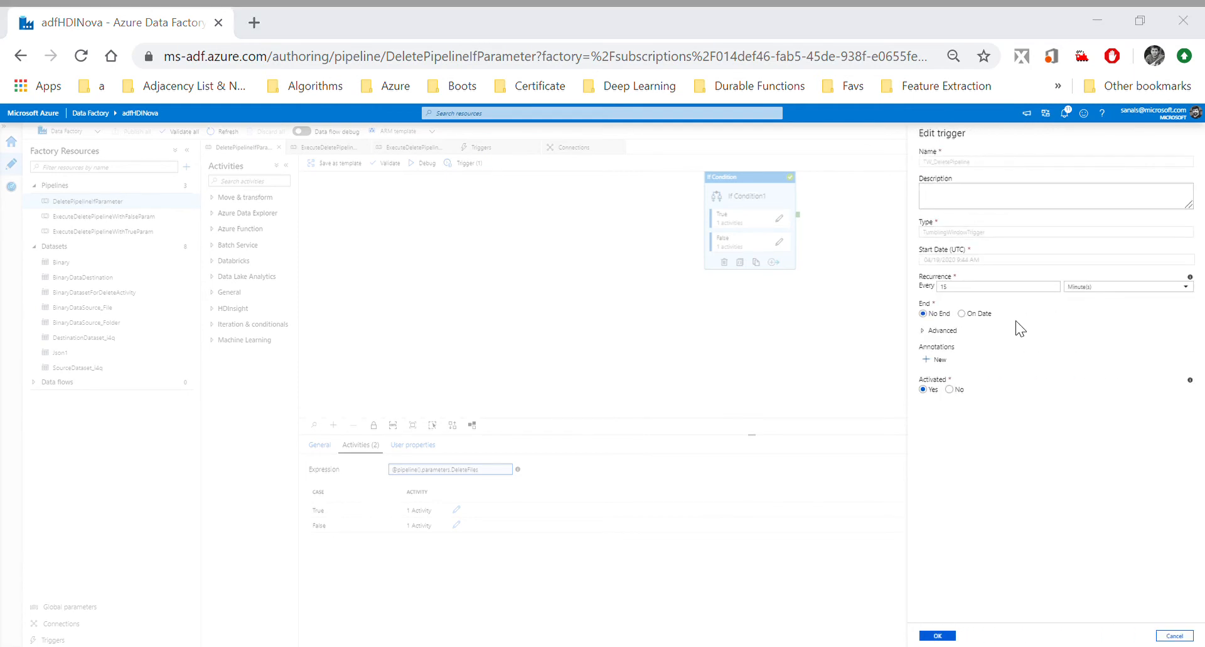
click(925, 330)
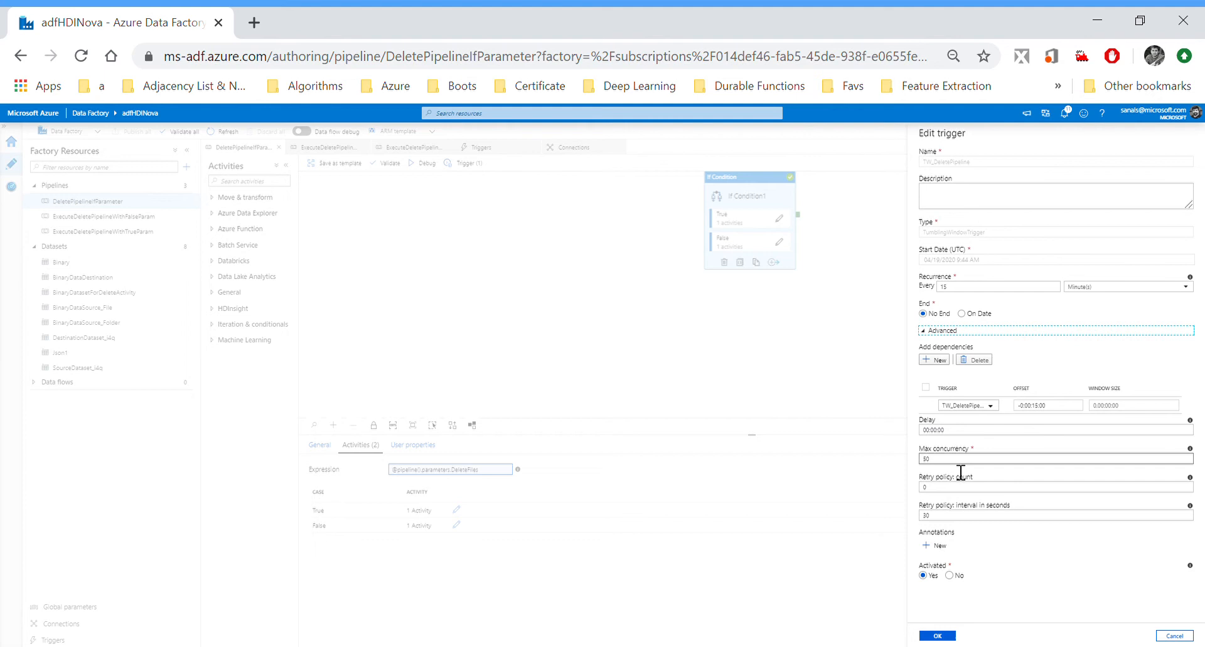
click(1053, 458)
text(1)
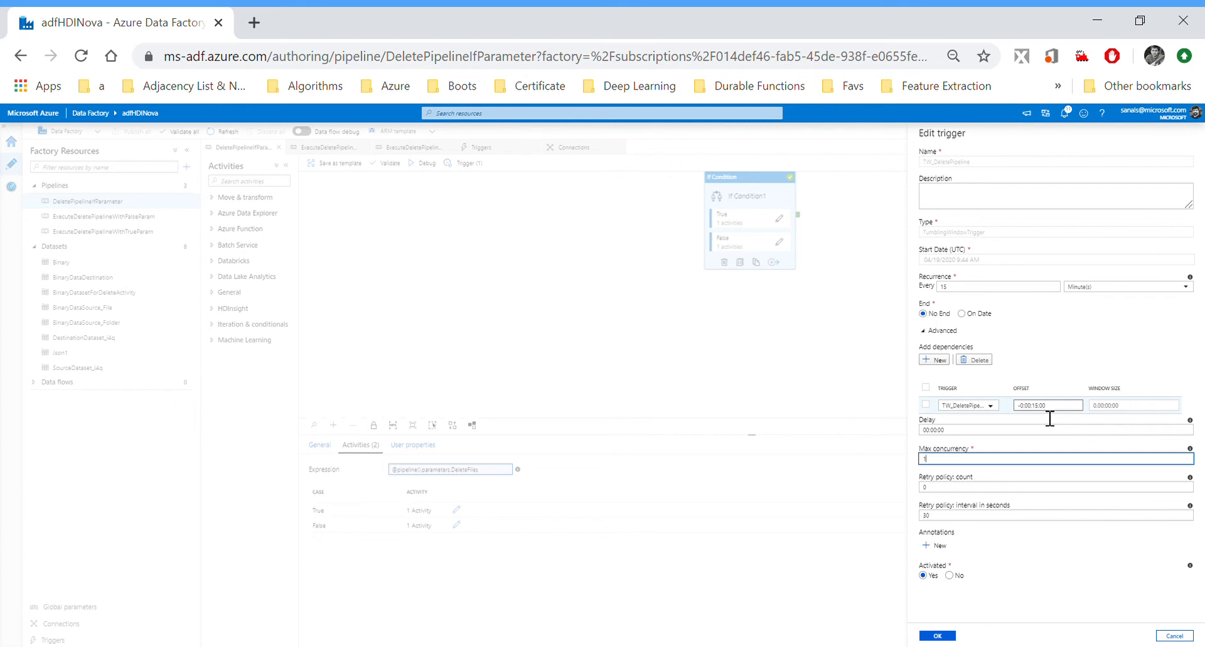
mouse_move(1073, 420)
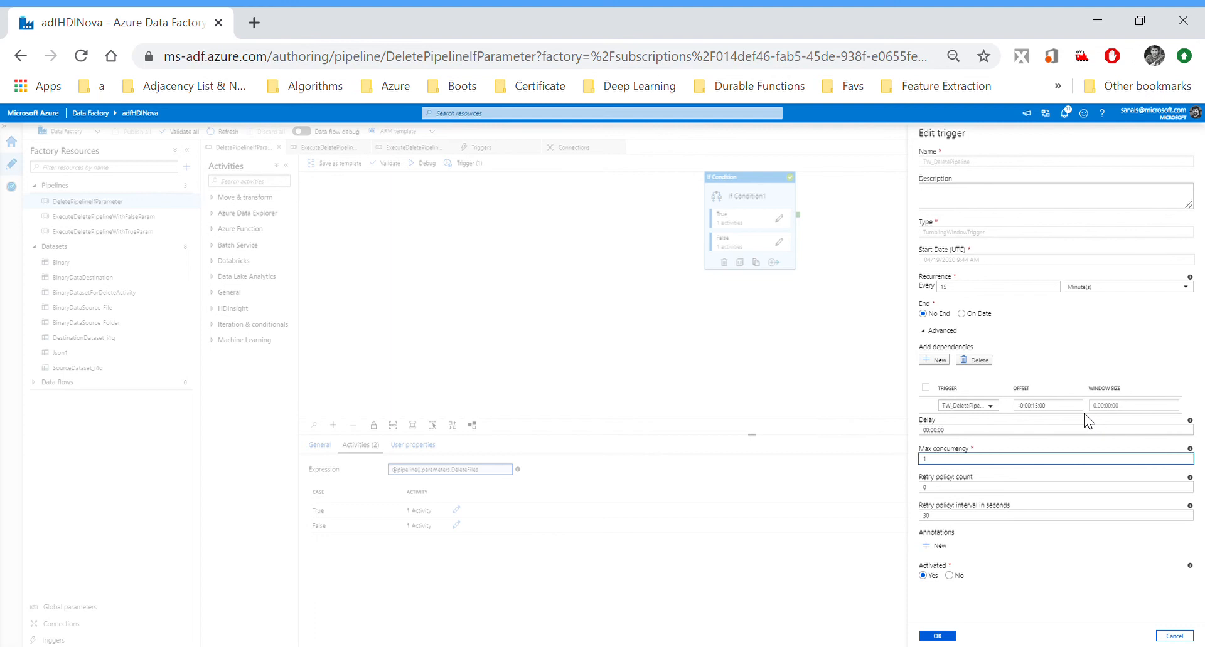
click(953, 488)
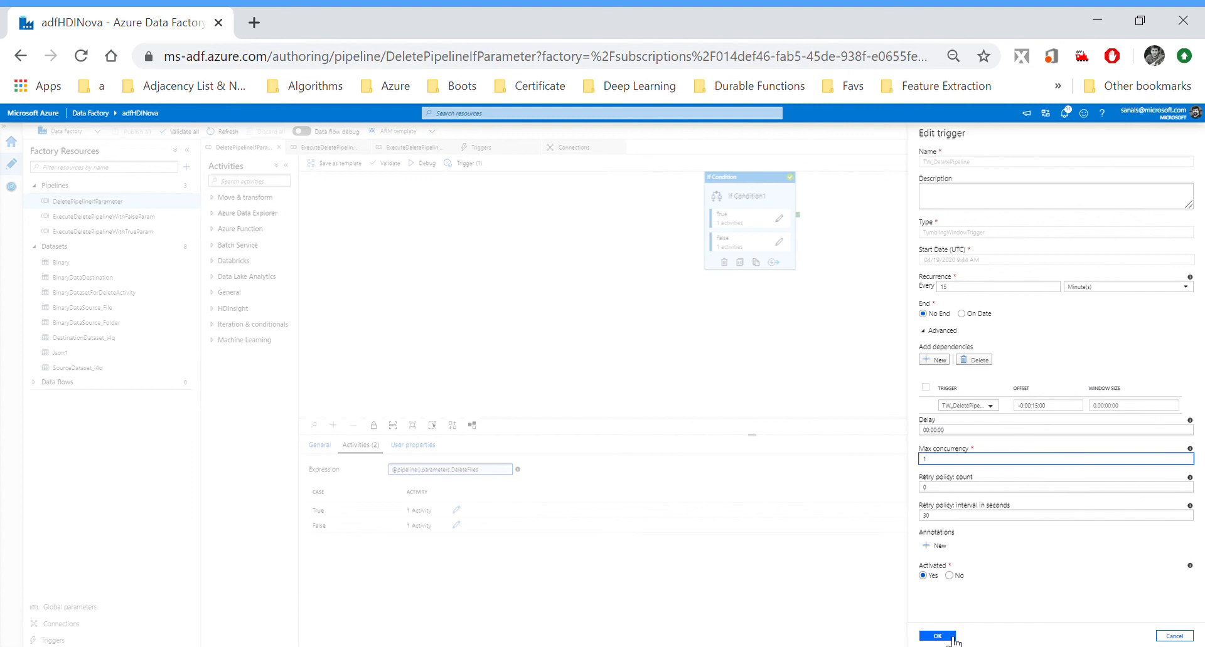
click(936, 636)
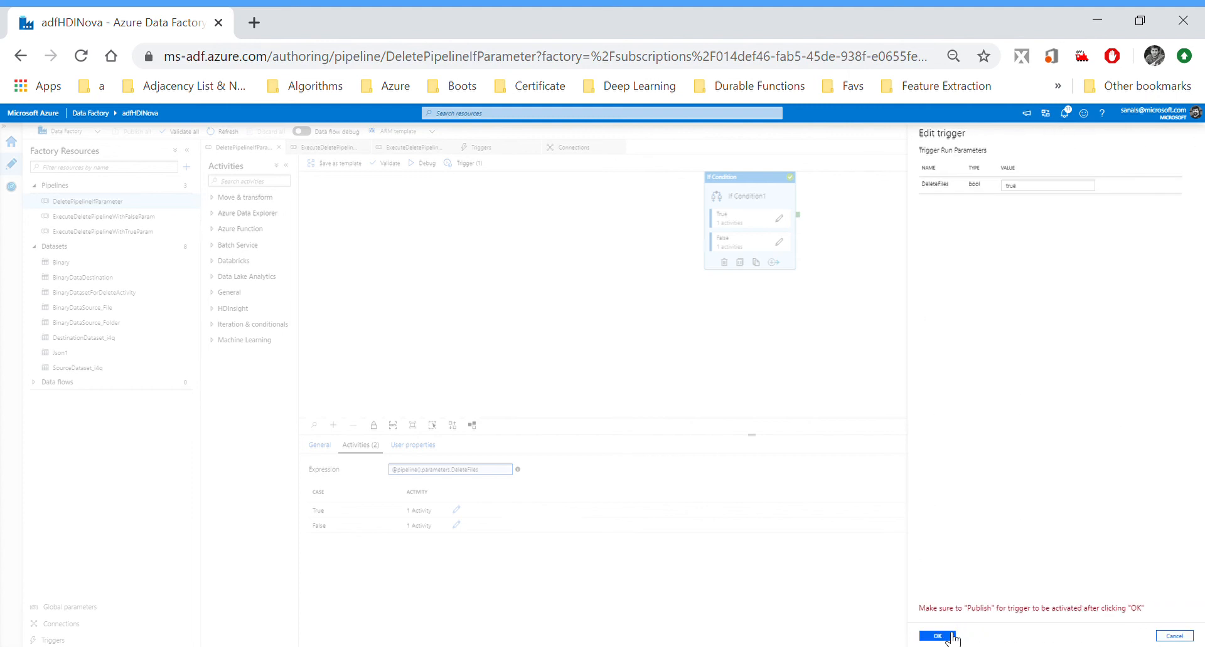
mouse_move(1035, 178)
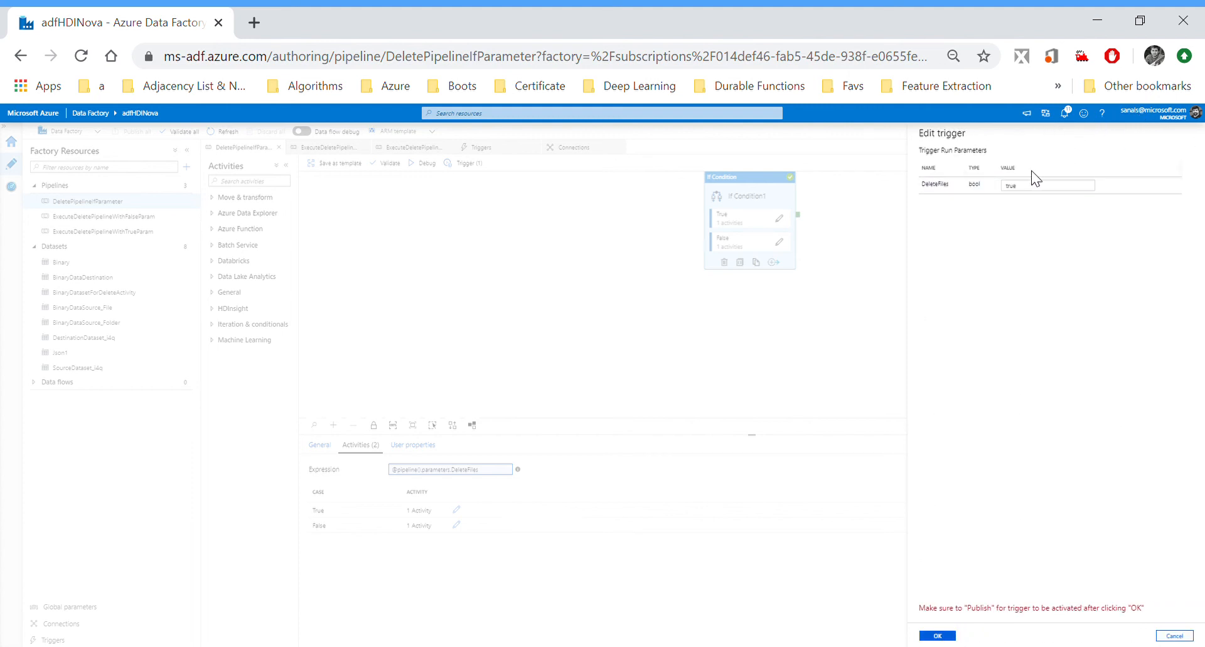
Keep DeleteFiles as true in the trigger run parameters and save the trigger.
click(1046, 184)
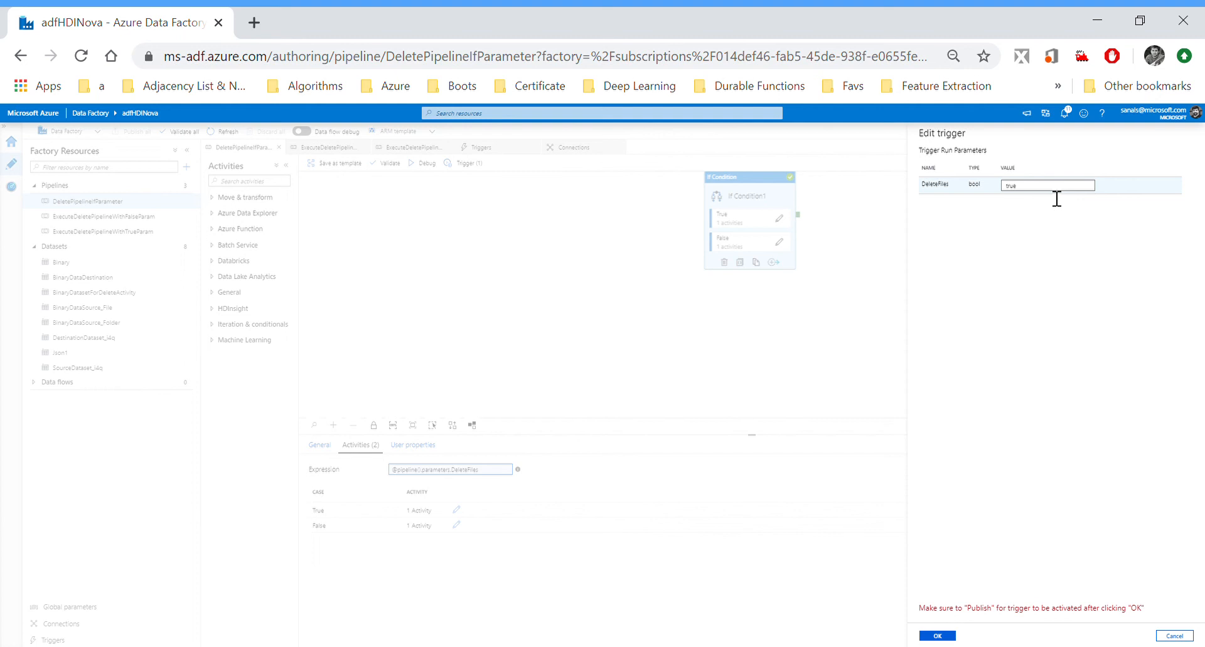
click(936, 636)
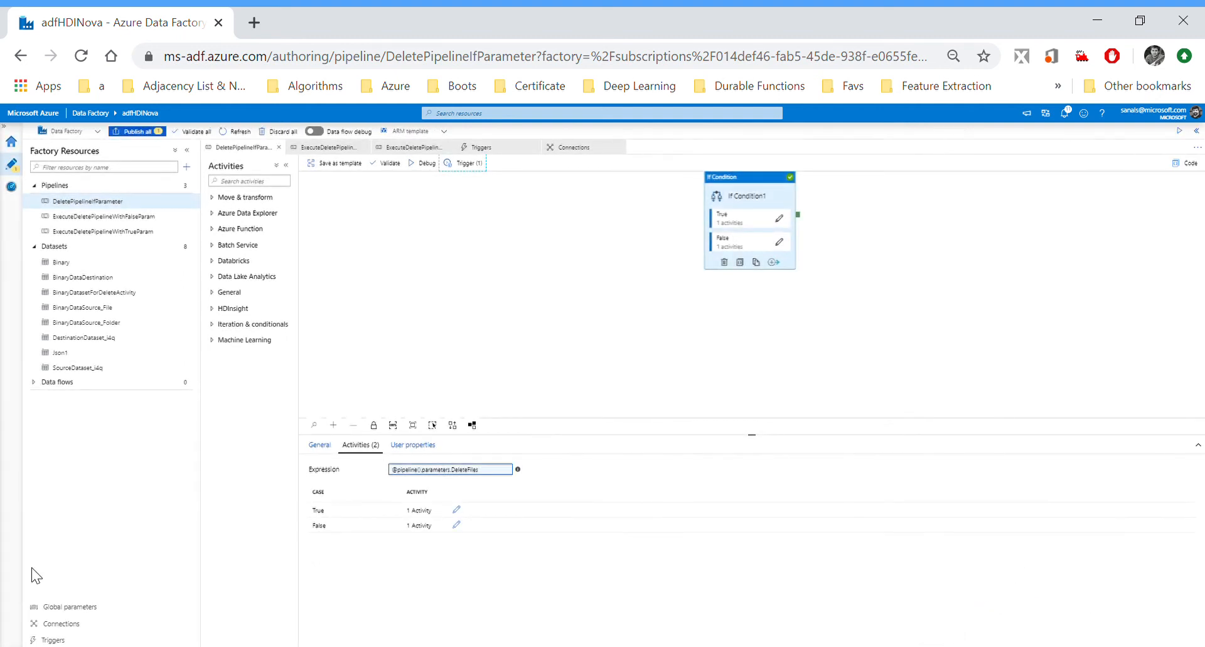
Review TW_DeletePipeline's JSON confirming DeleteFiles true, then switch to ExecuteDeletePipelineWithFalseParam.
click(480, 146)
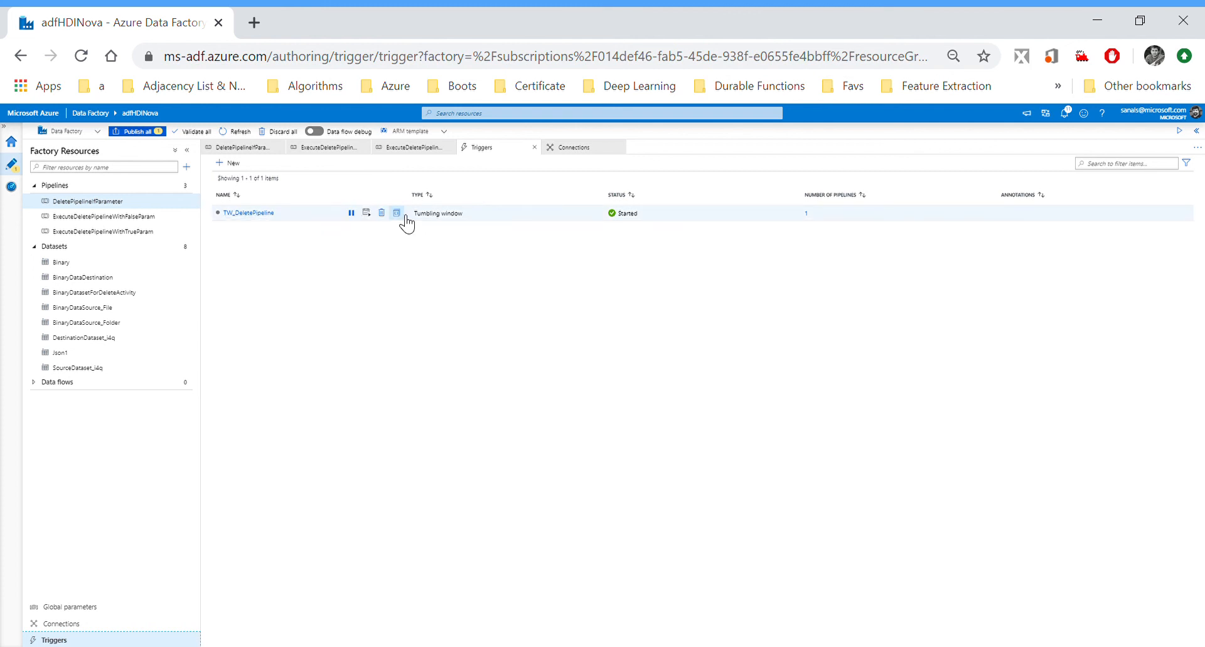
click(395, 214)
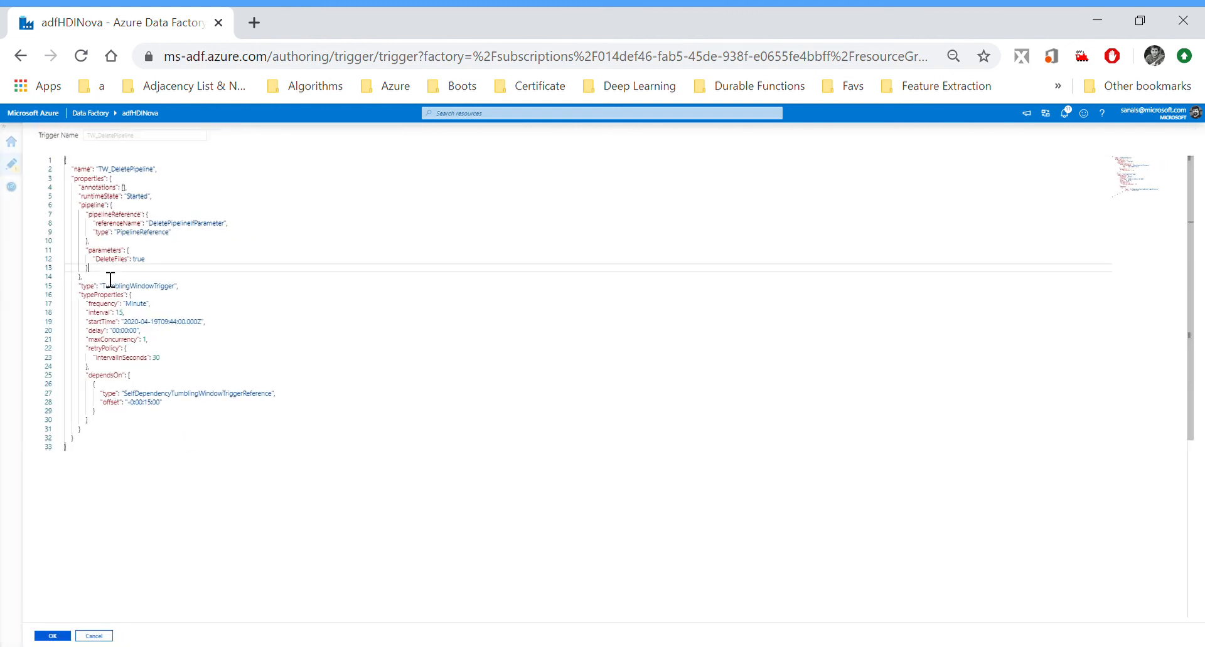
drag(88, 251, 142, 264)
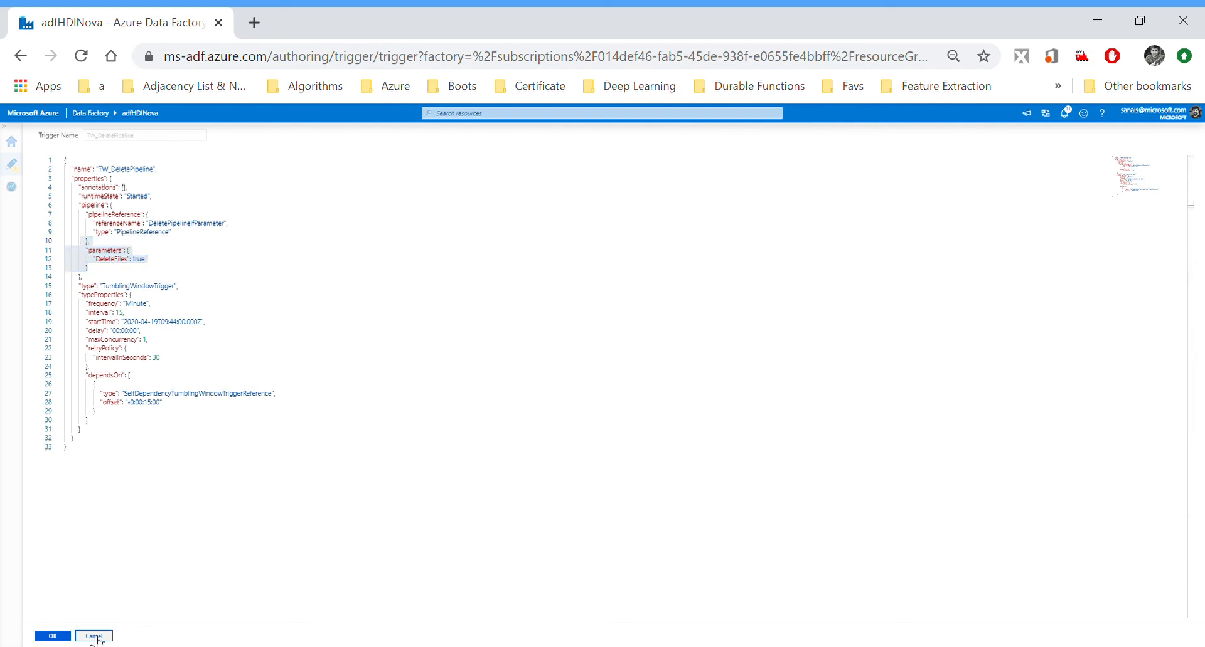
click(93, 636)
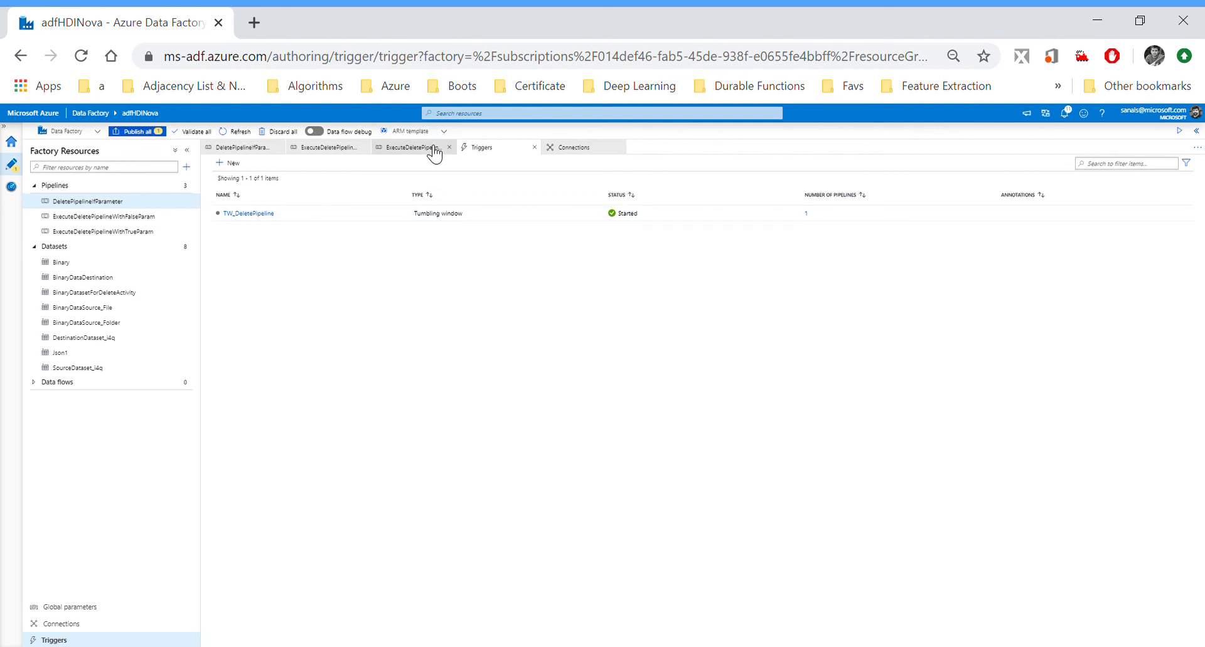
click(413, 146)
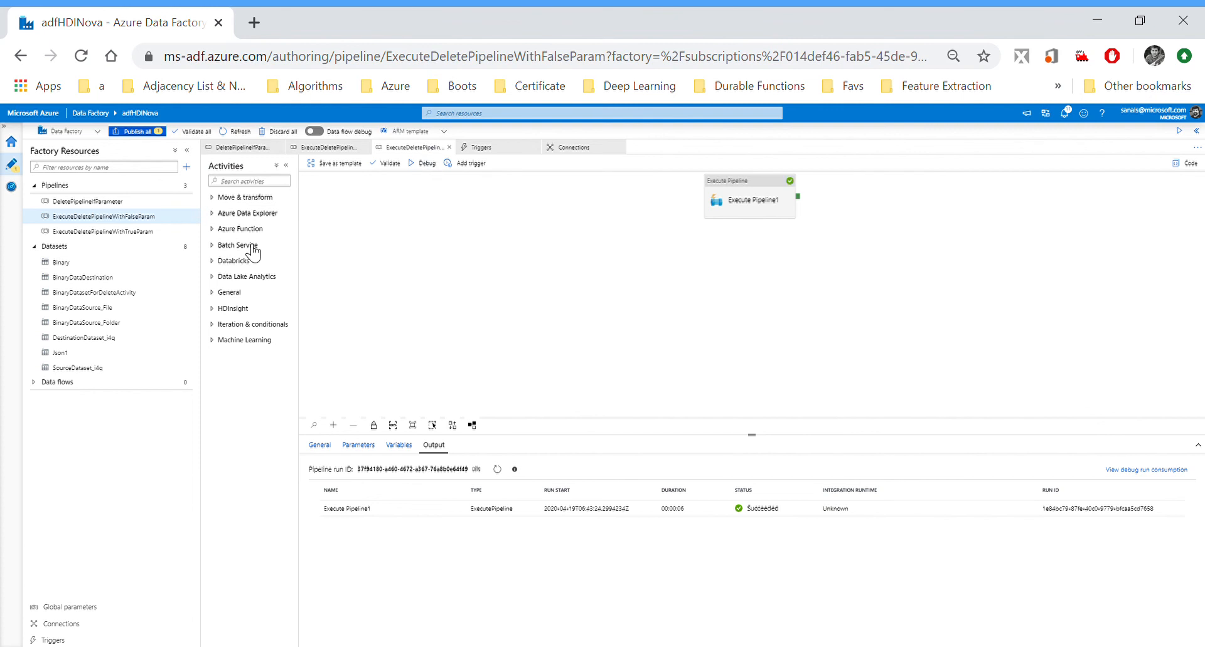
mouse_move(396, 265)
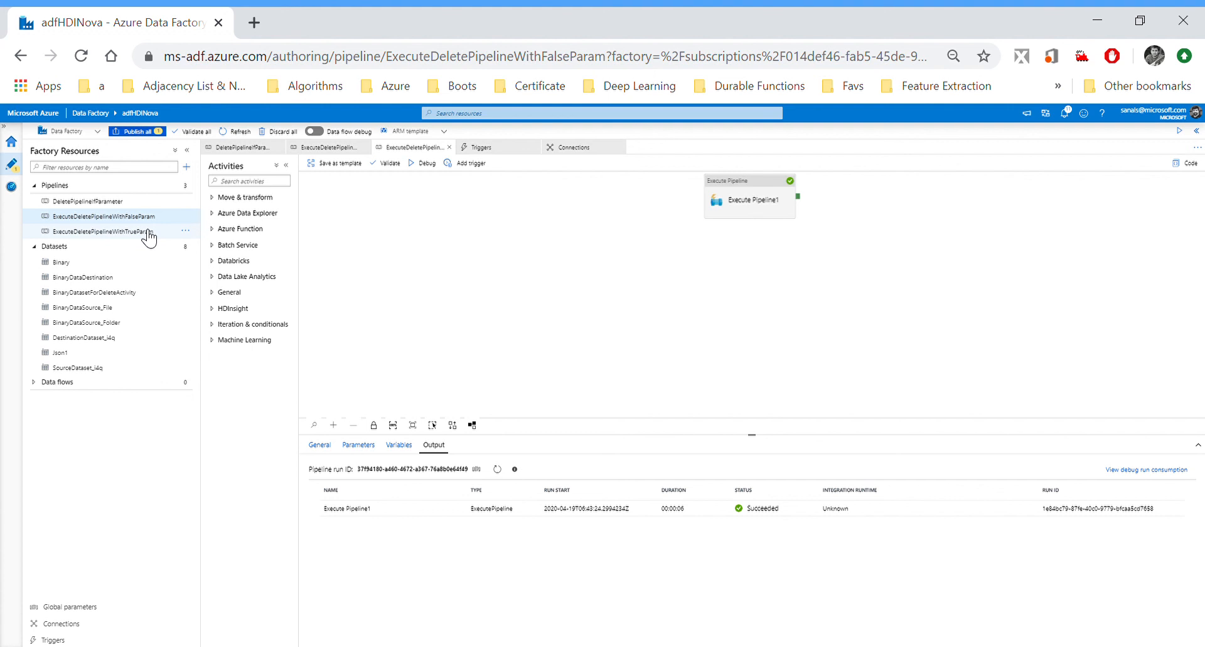
Review ExecuteDeletePipelineWithTrueParam's output and parameters, then return to DeletePipelineIfParameter.
click(102, 232)
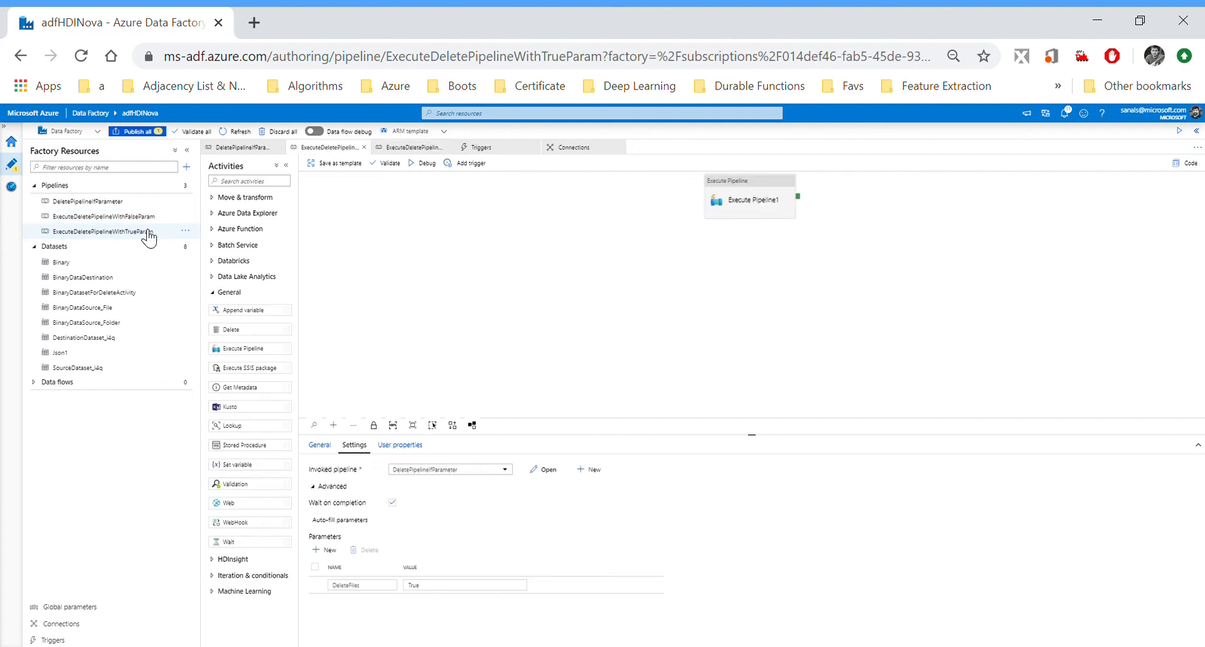
click(101, 232)
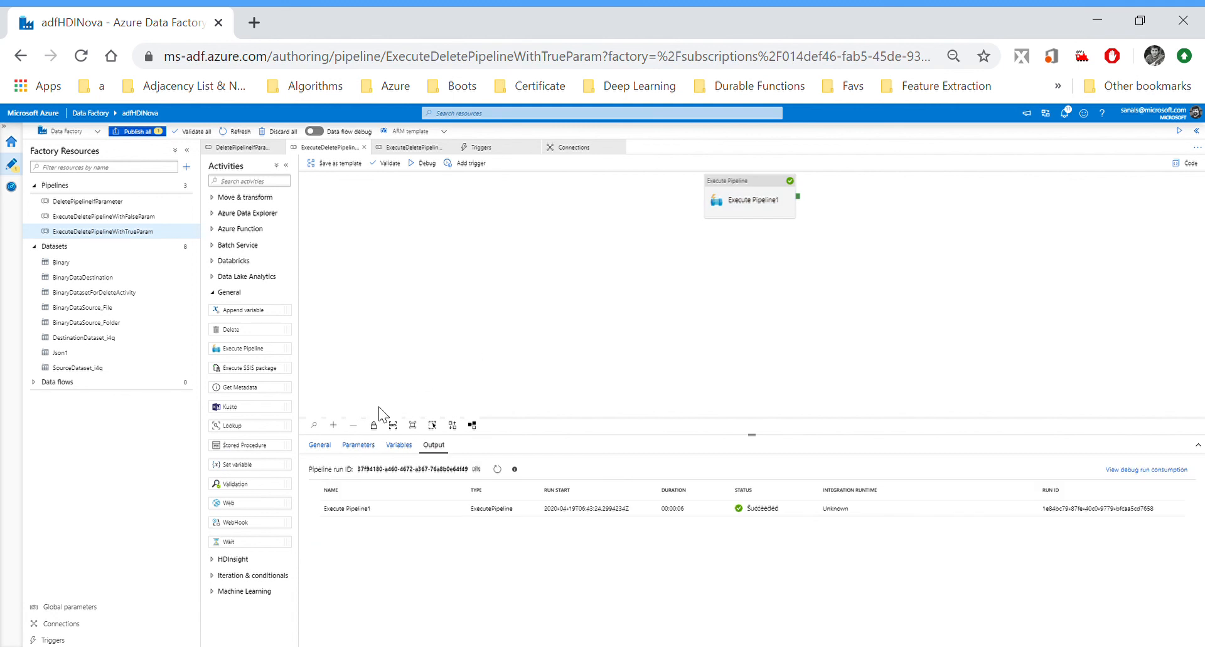
click(357, 446)
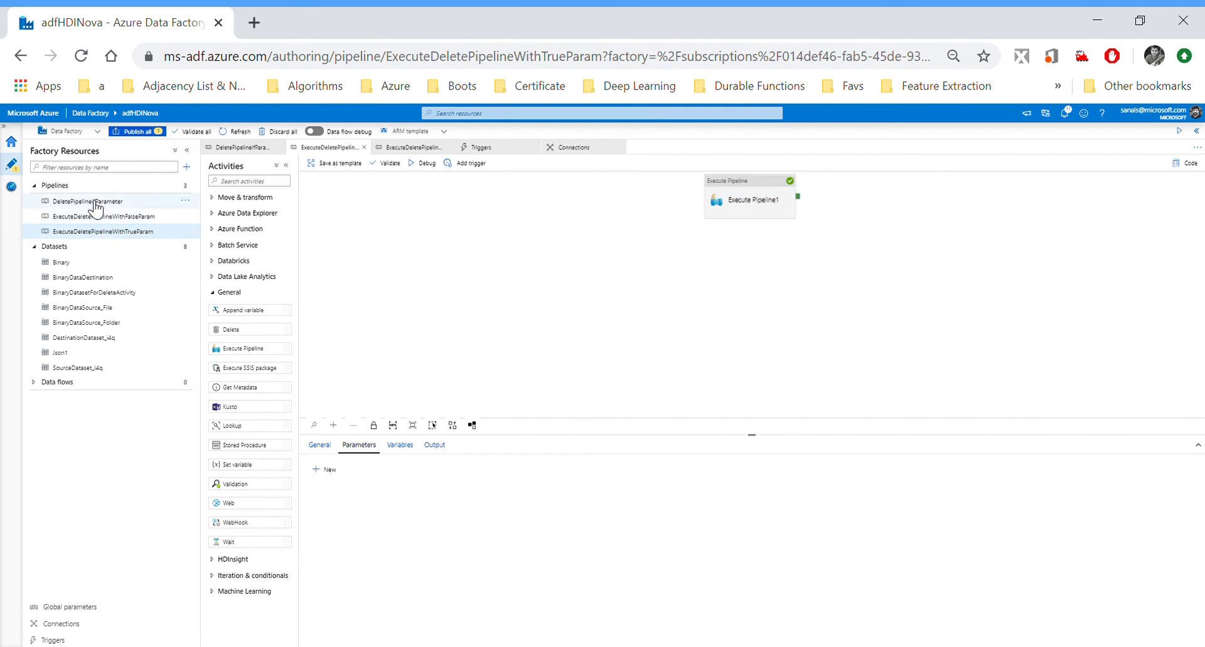
click(87, 201)
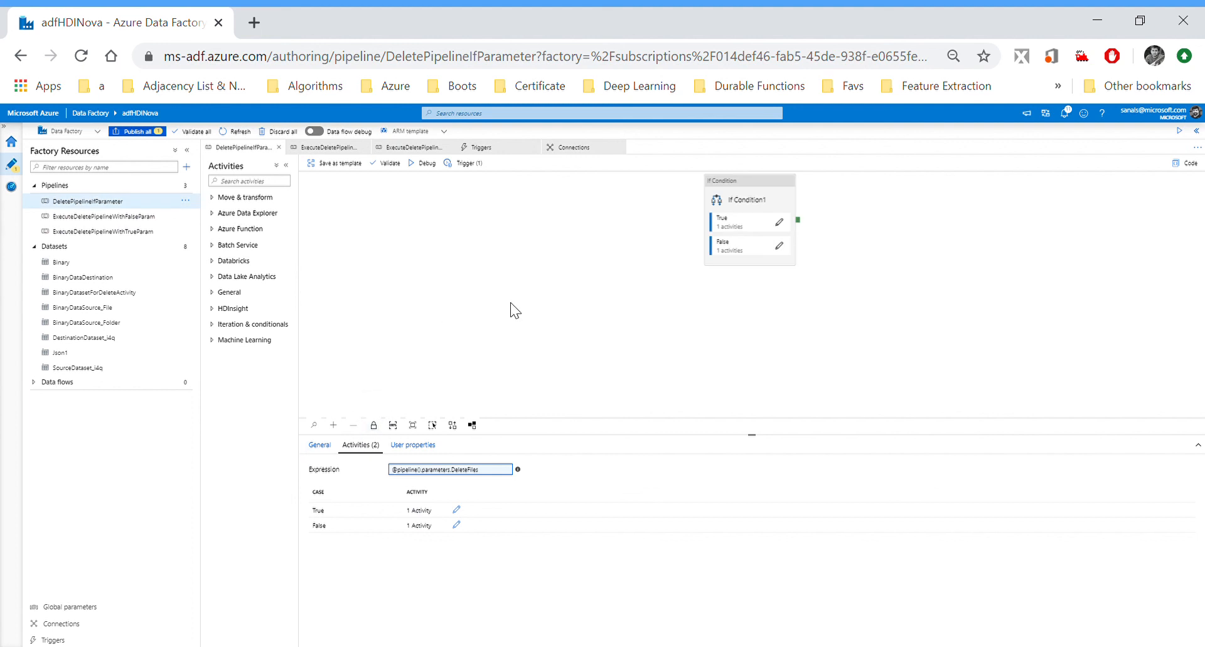
Check If Condition1's succeeded Delete output and DeleteFiles parameter, then switch to ExecuteDeletePipelineWithFalseParam.
click(319, 446)
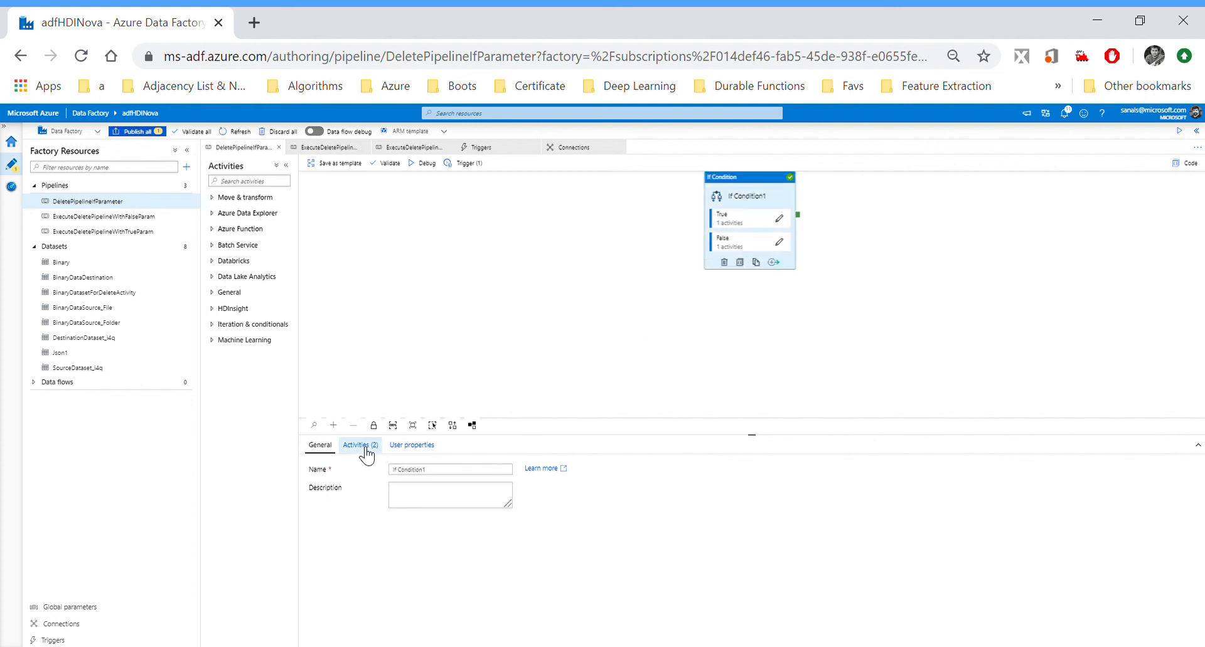
click(433, 445)
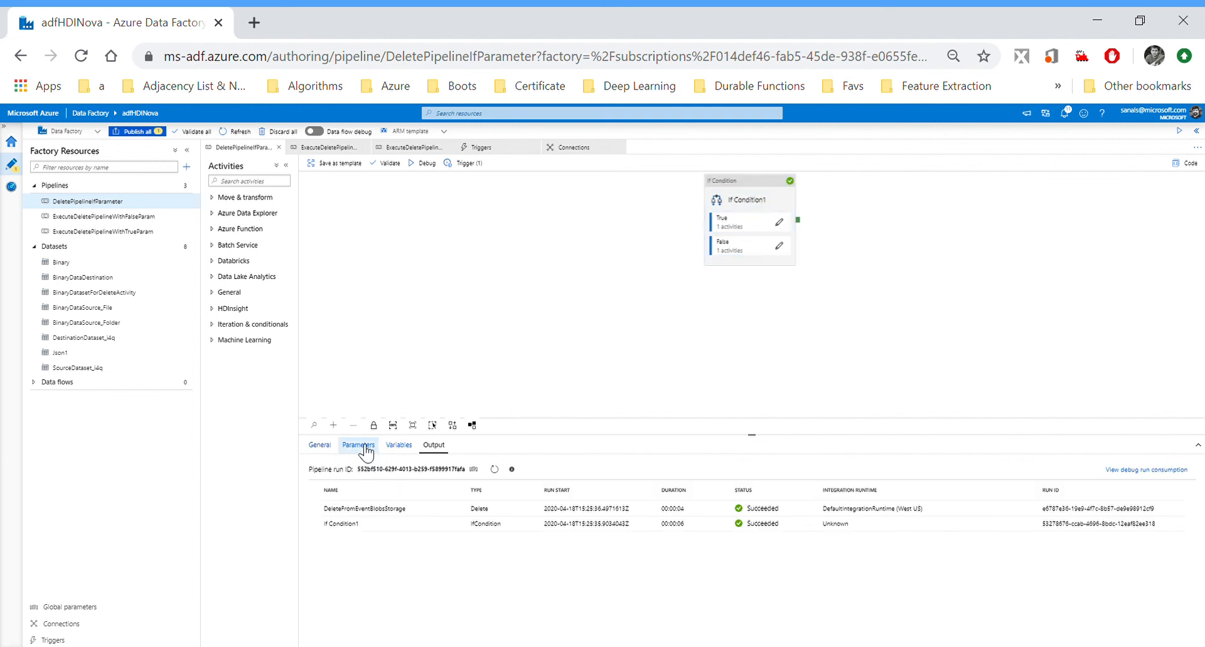
click(357, 445)
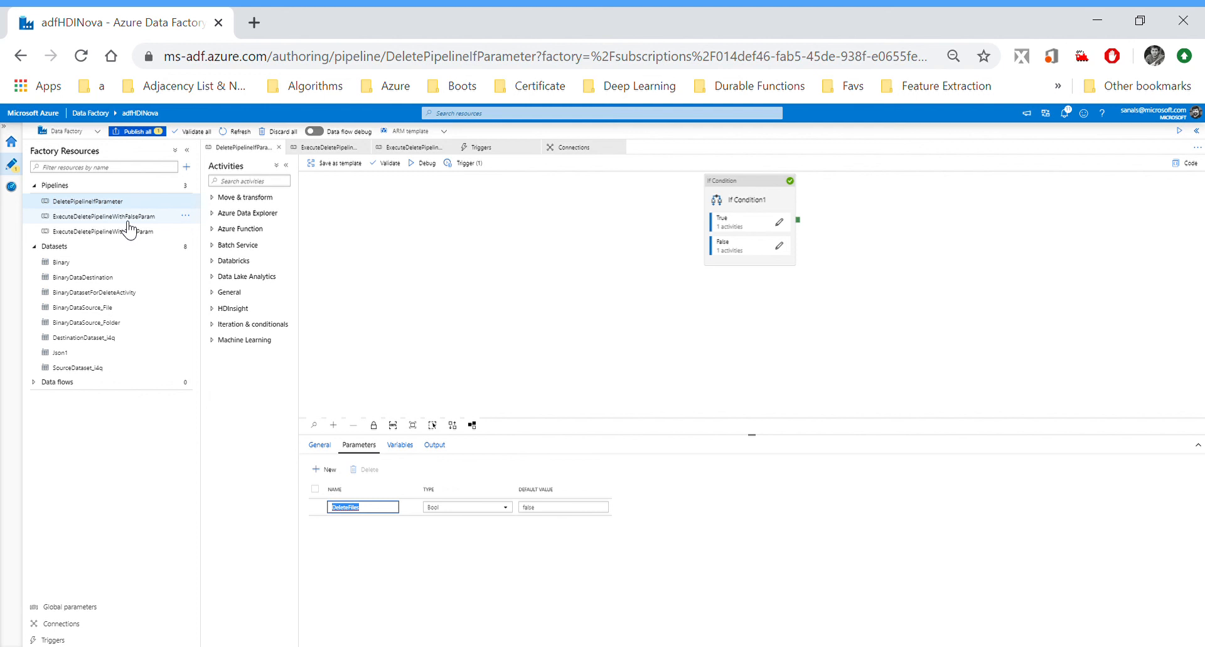
click(111, 216)
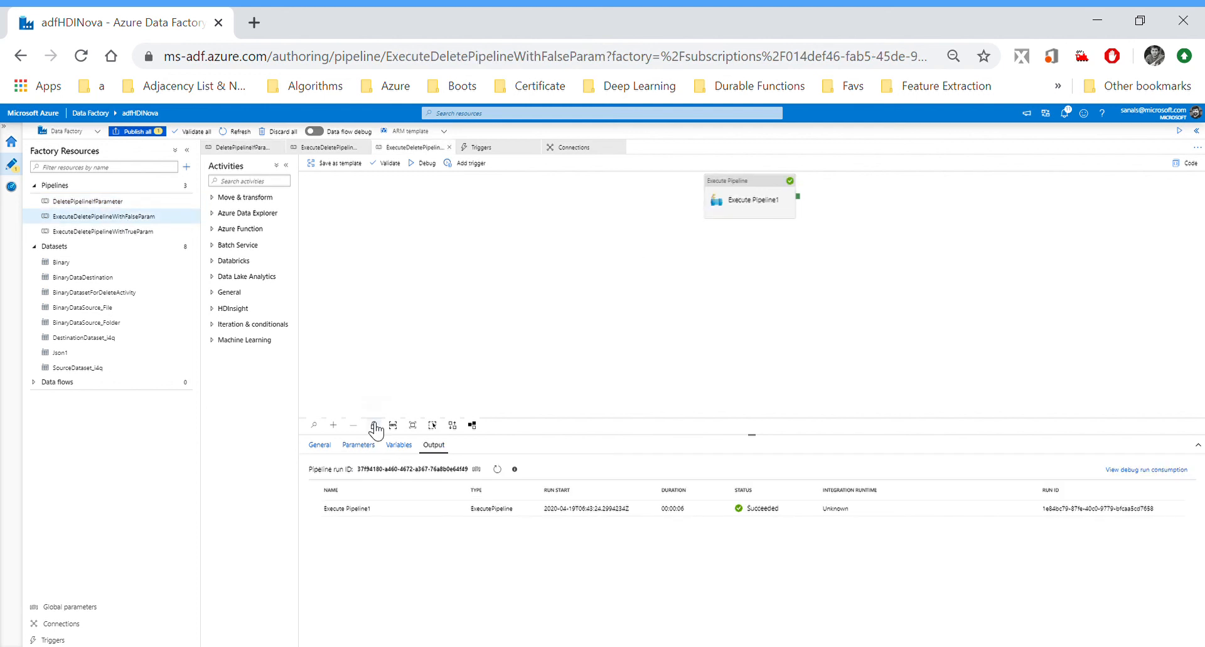
View Execute Pipeline1's JSON invoking DeletePipelineIfParameter with DeleteFiles false.
click(357, 446)
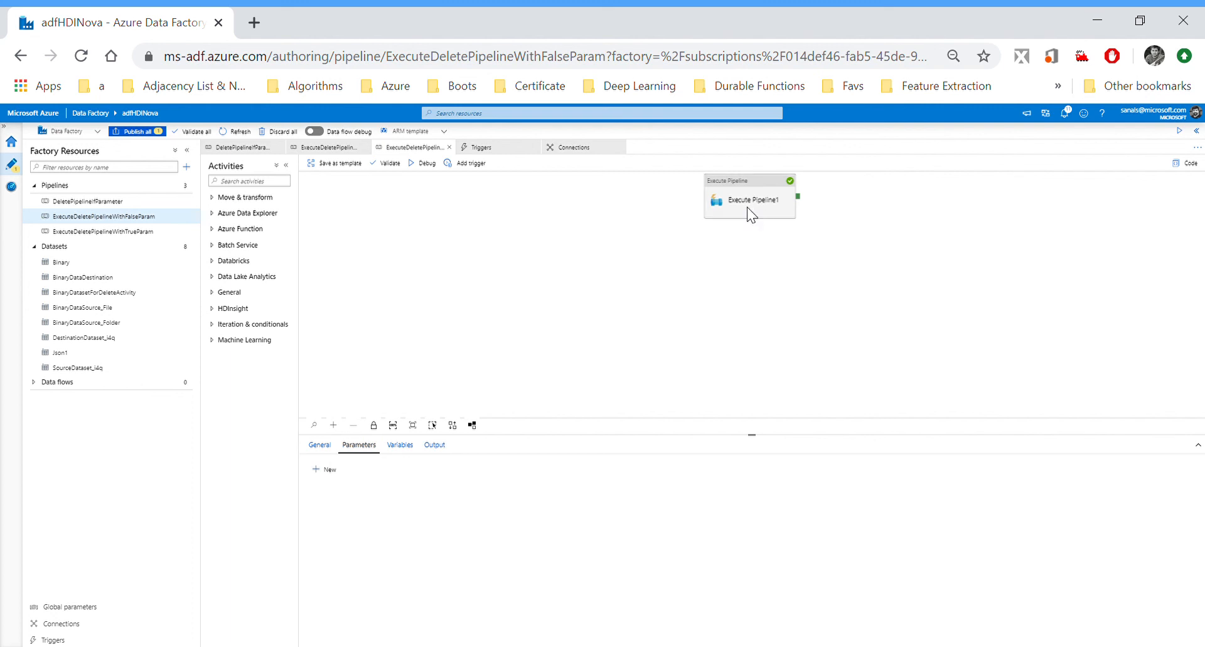
click(749, 199)
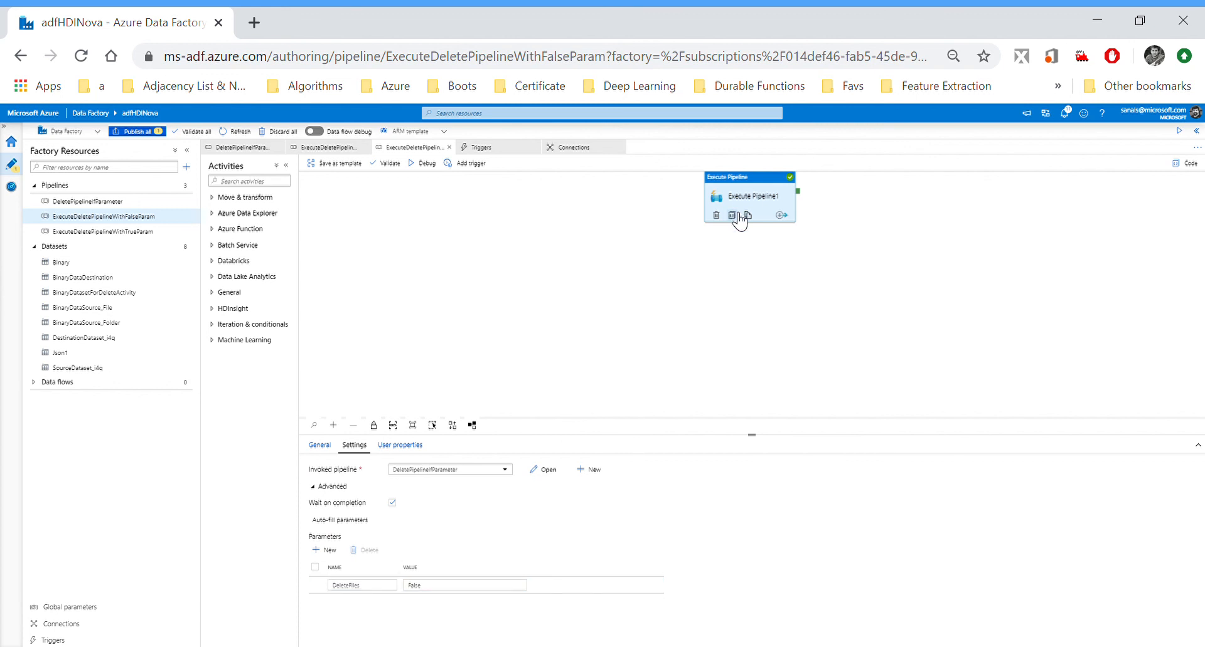
click(732, 215)
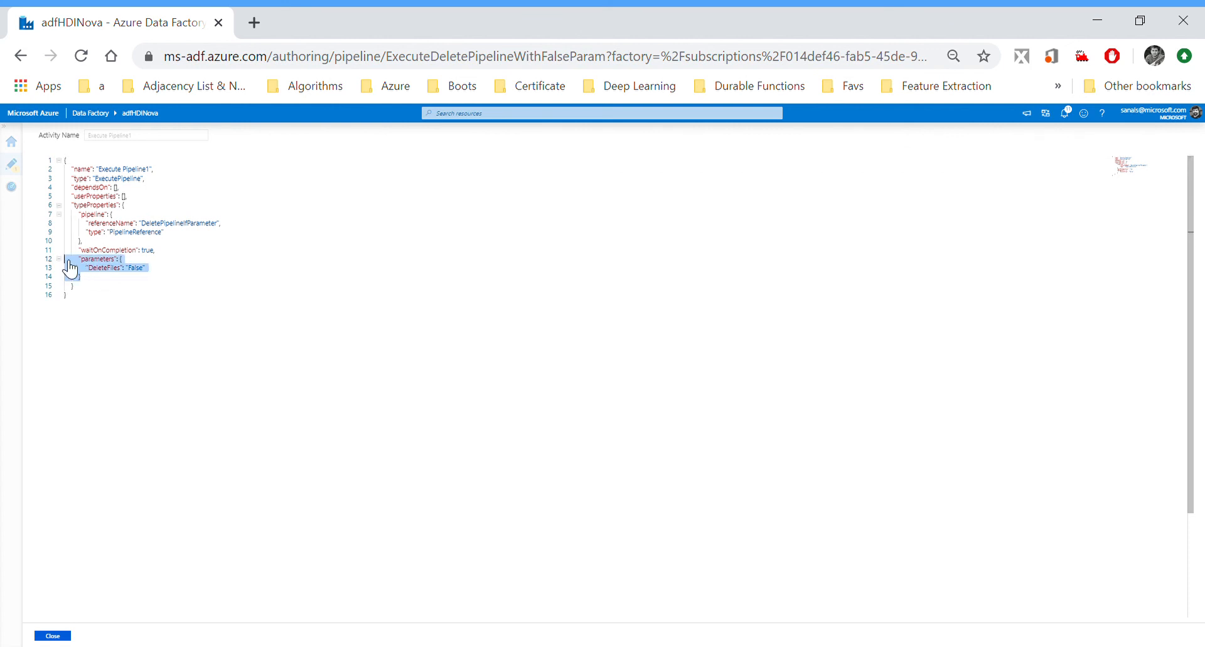
click(52, 636)
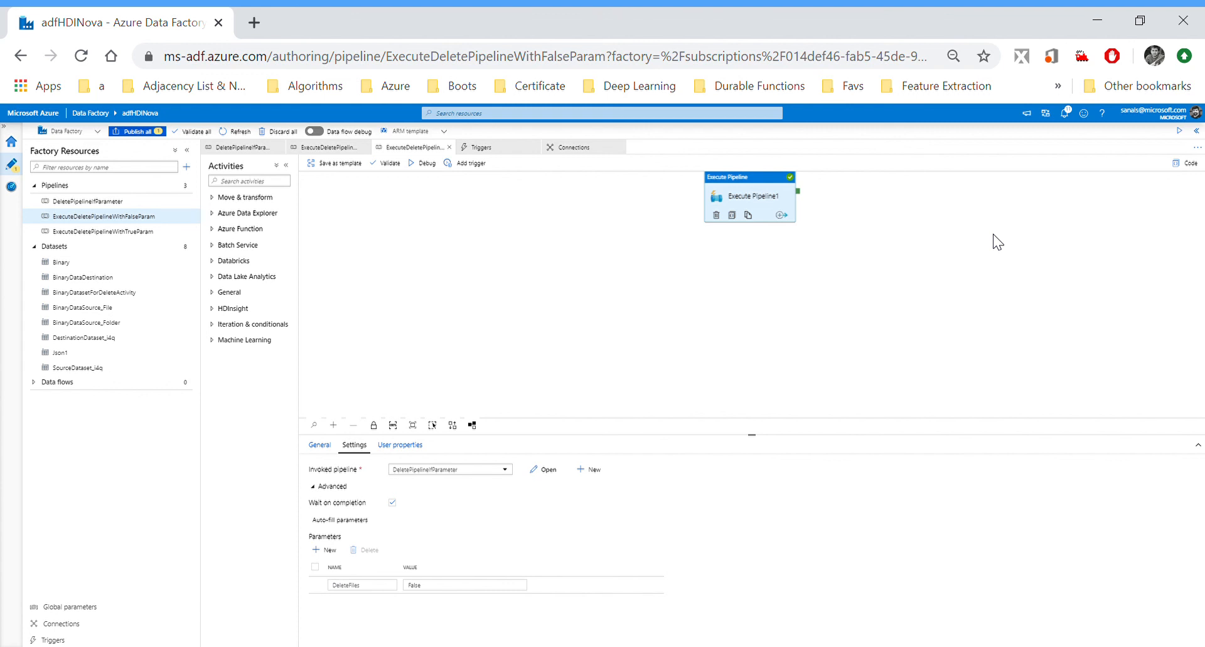
mouse_move(1124, 128)
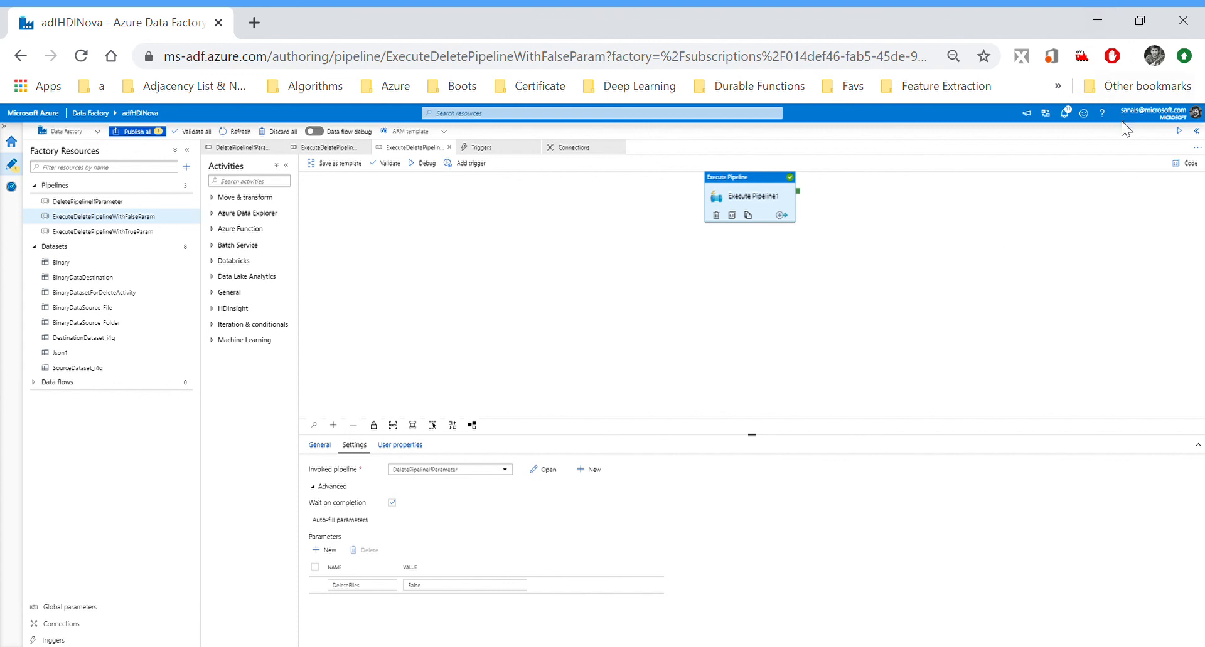